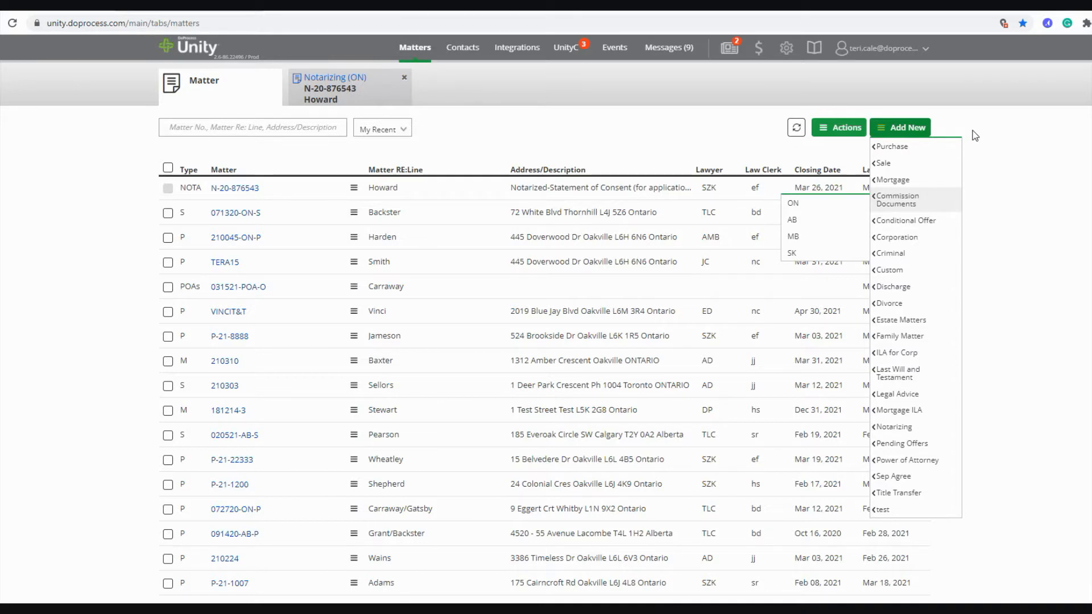
pyautogui.moveTo(140, 155)
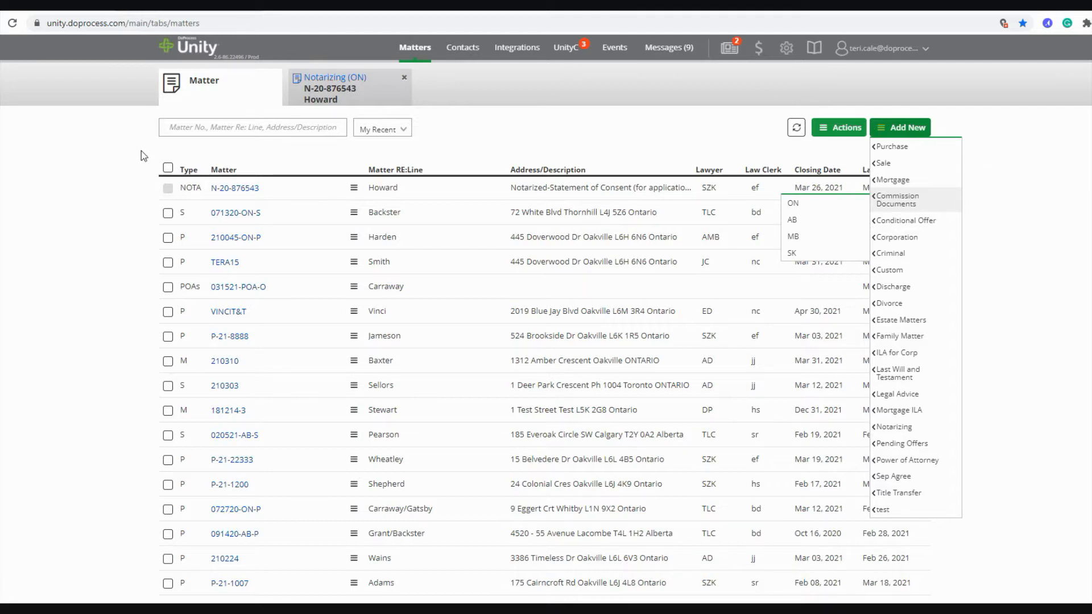
pyautogui.moveTo(420, 116)
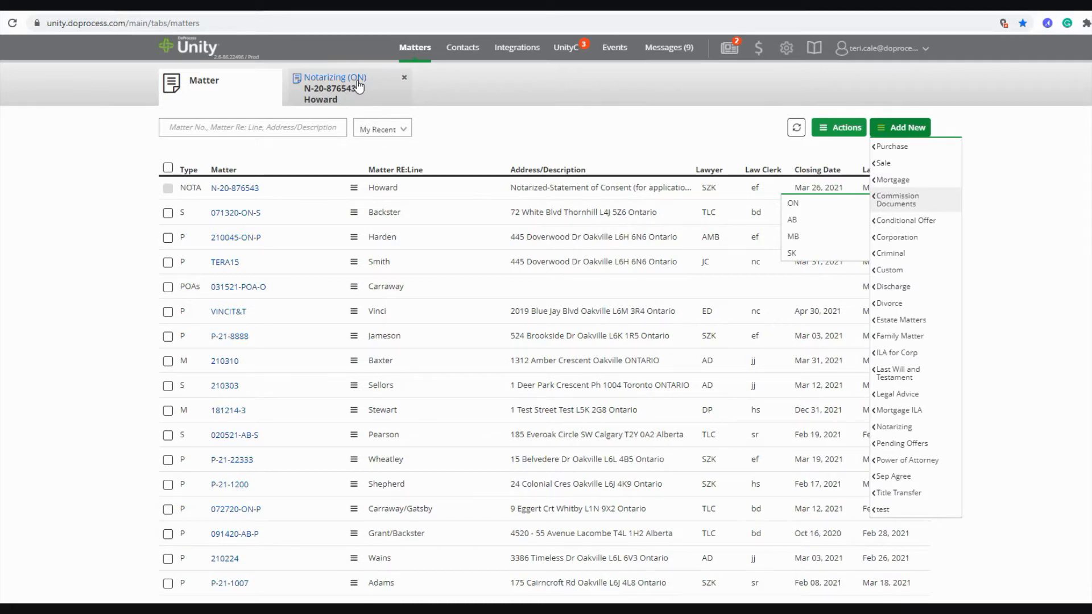
pyautogui.moveTo(809, 123)
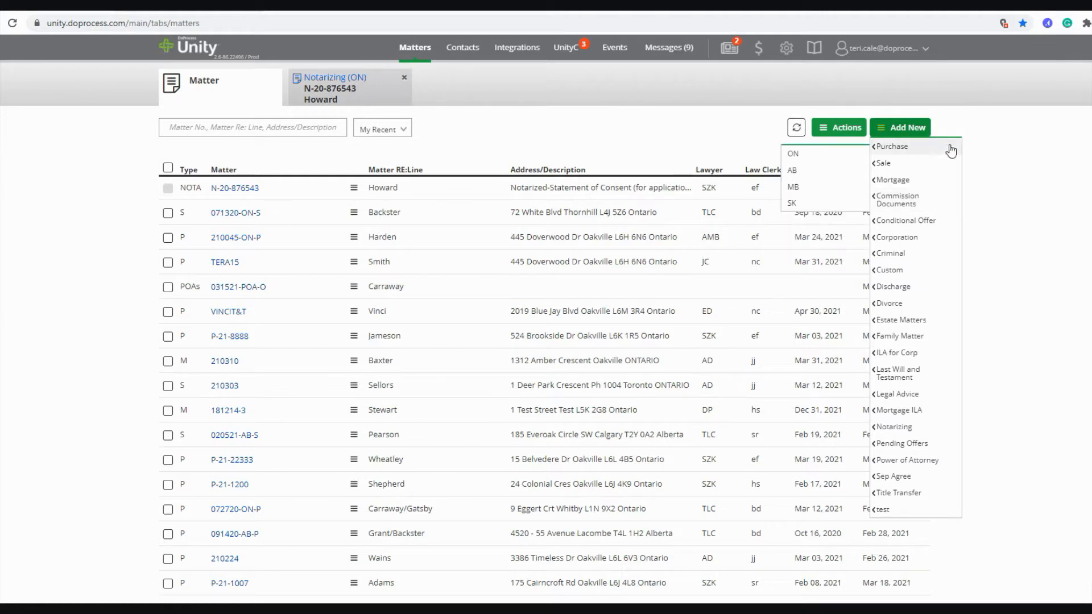
pyautogui.moveTo(899, 319)
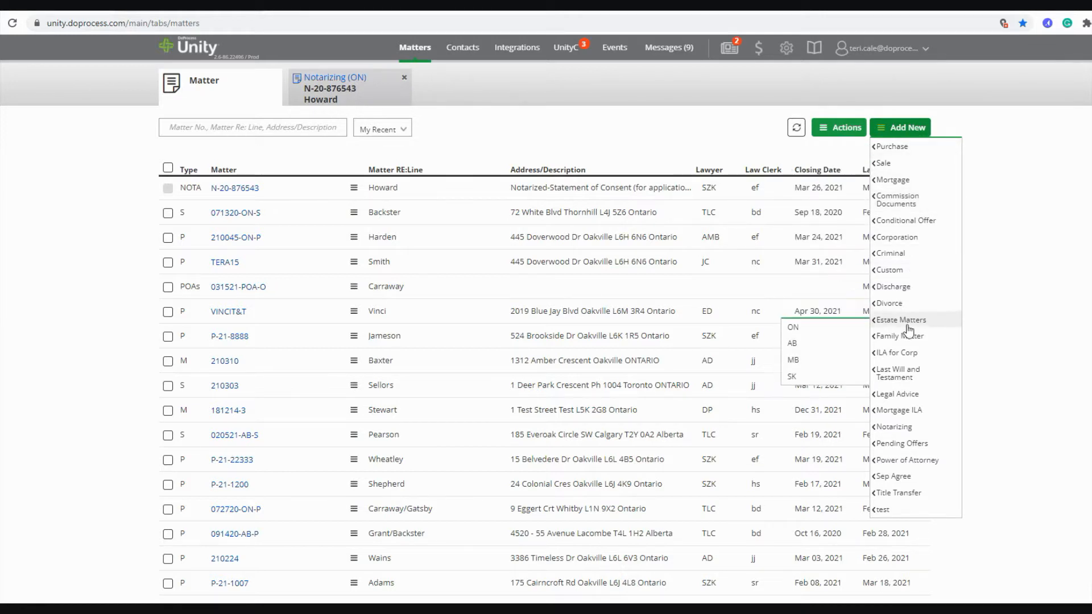
pyautogui.moveTo(234, 188)
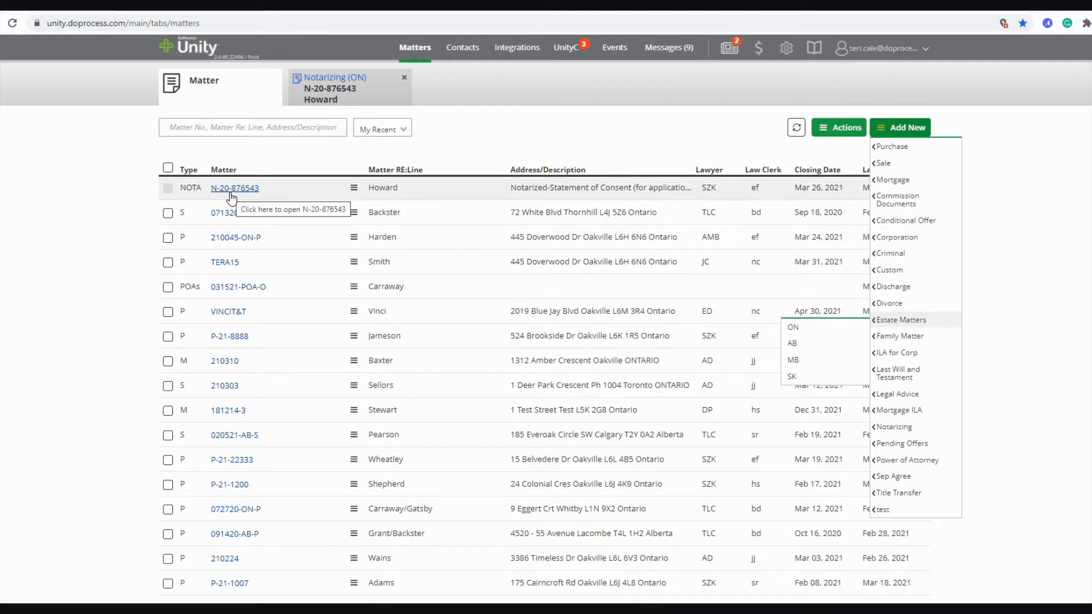
pyautogui.moveTo(486, 52)
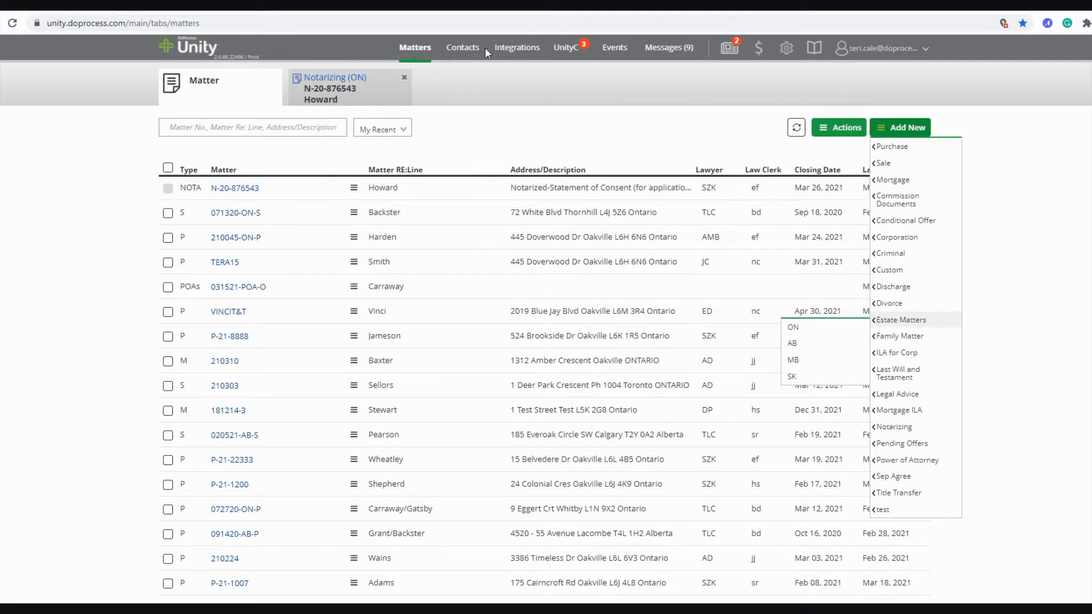
# Go to Contacts, then back to the Notarizing matter N-20-876543's Overview page
pyautogui.click(463, 48)
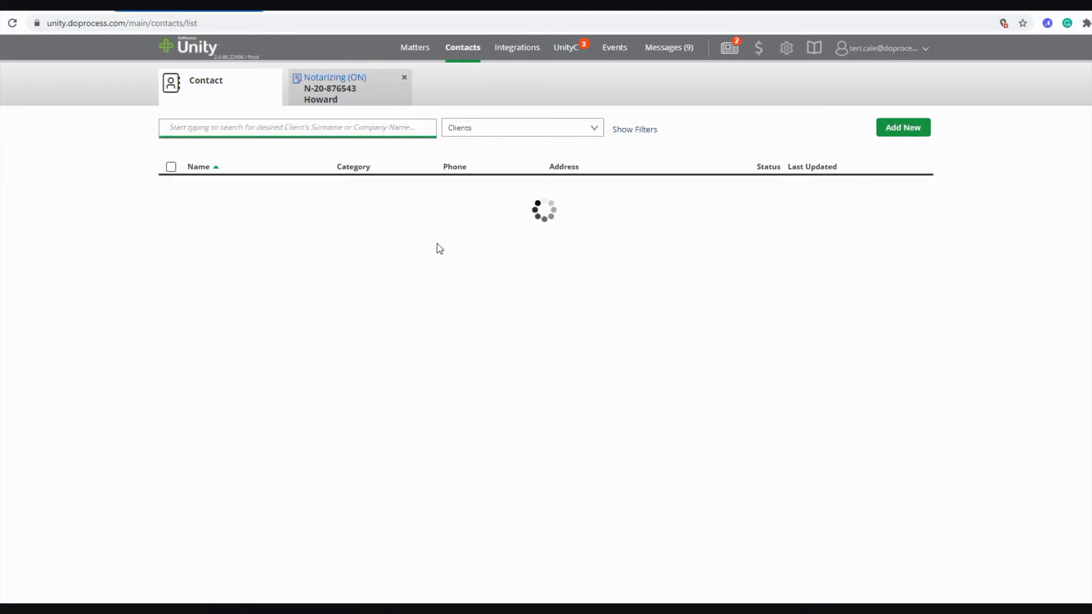
pyautogui.moveTo(401, 273)
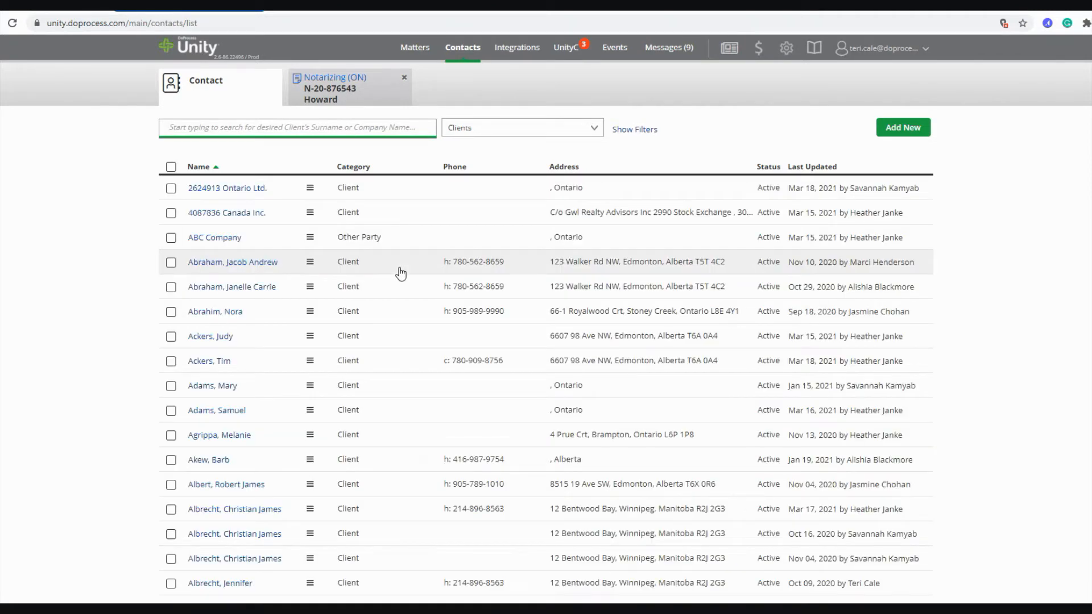
pyautogui.moveTo(336, 83)
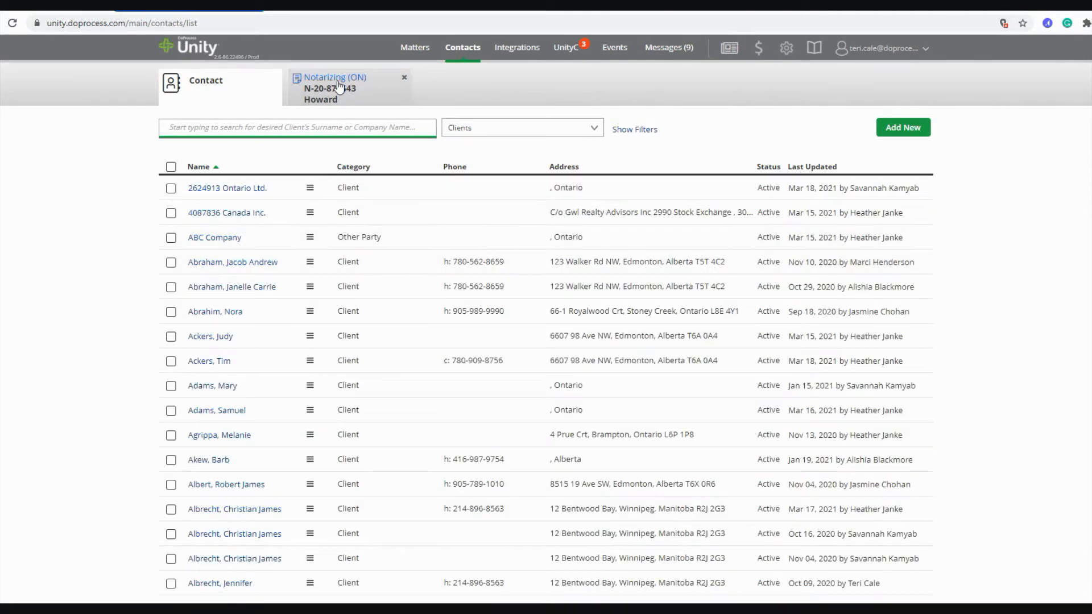
pyautogui.click(335, 89)
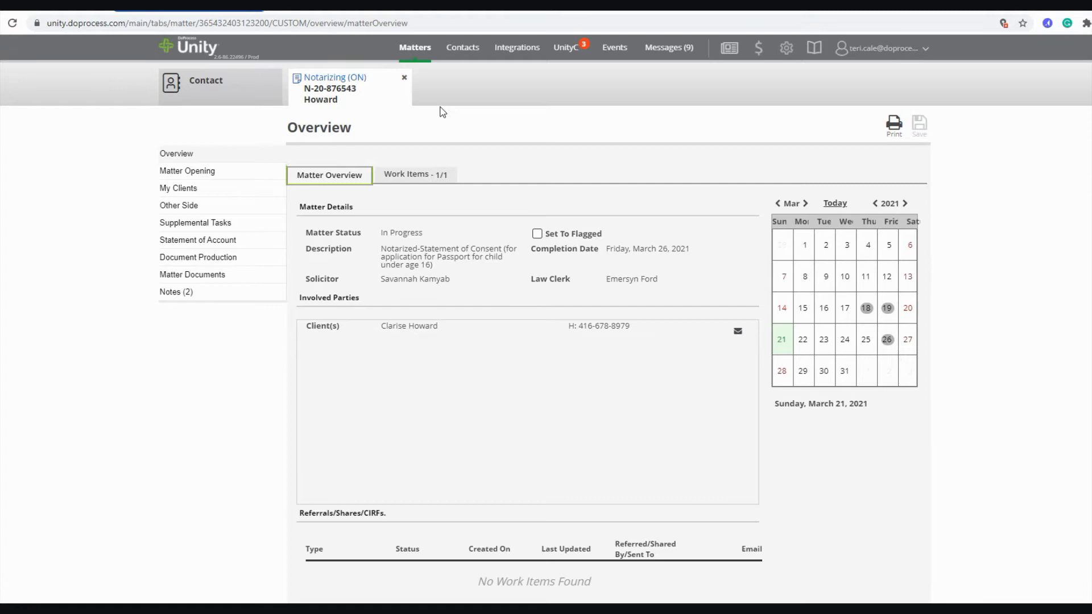
pyautogui.click(415, 175)
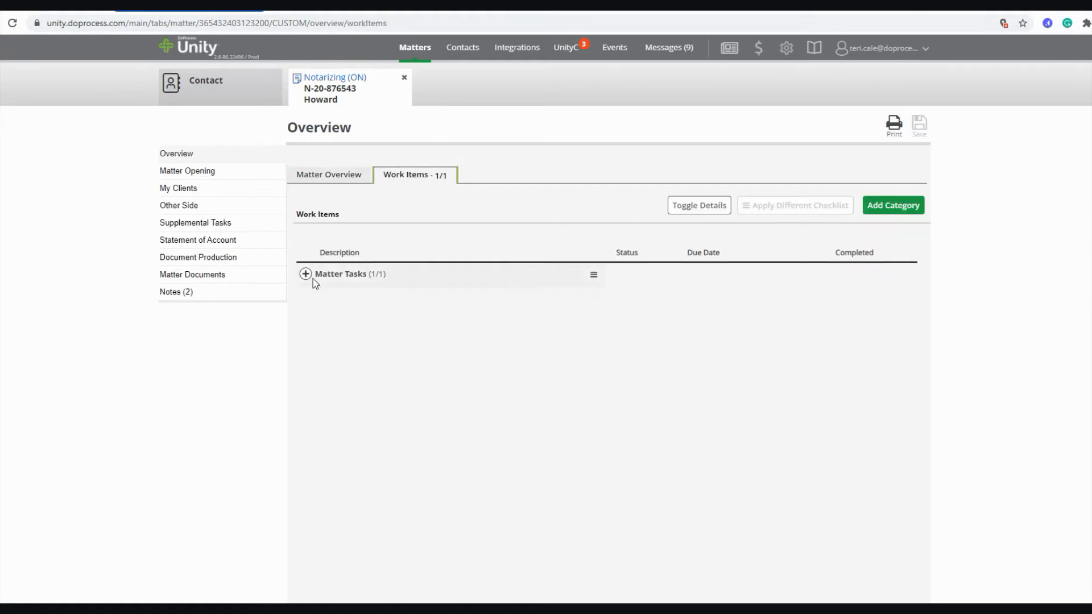
pyautogui.click(305, 274)
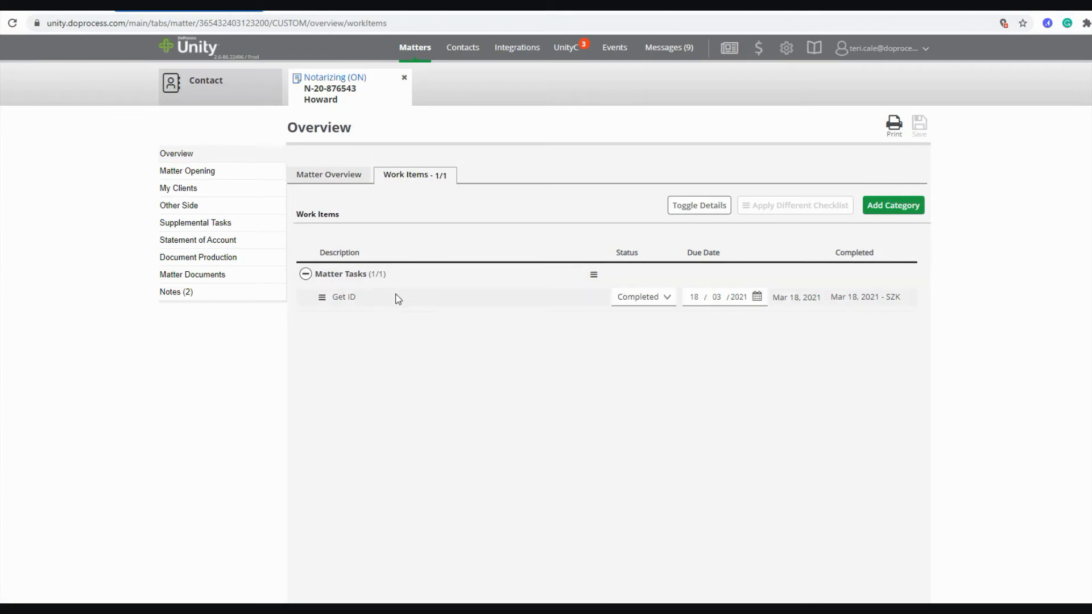
pyautogui.moveTo(187, 171)
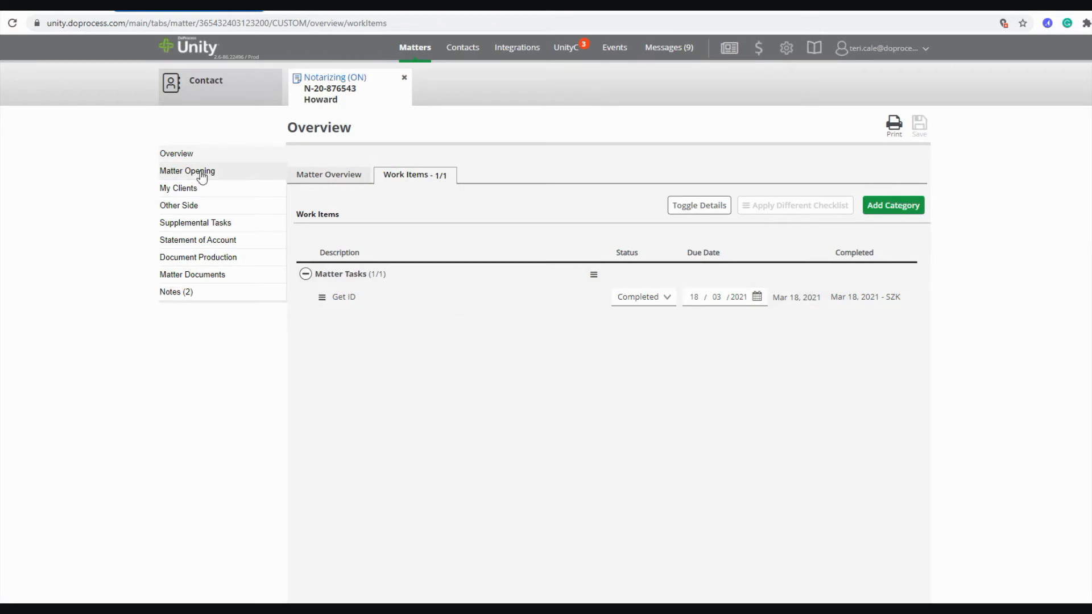
pyautogui.click(614, 47)
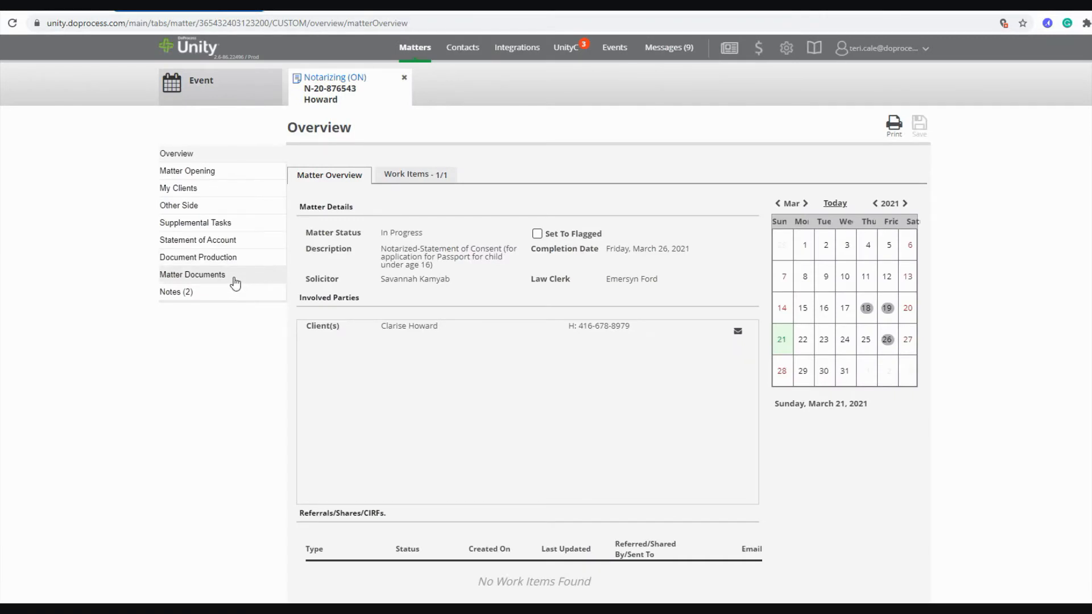
# Show the Howard matter's Matter Documents page with its five uploaded files
pyautogui.click(192, 274)
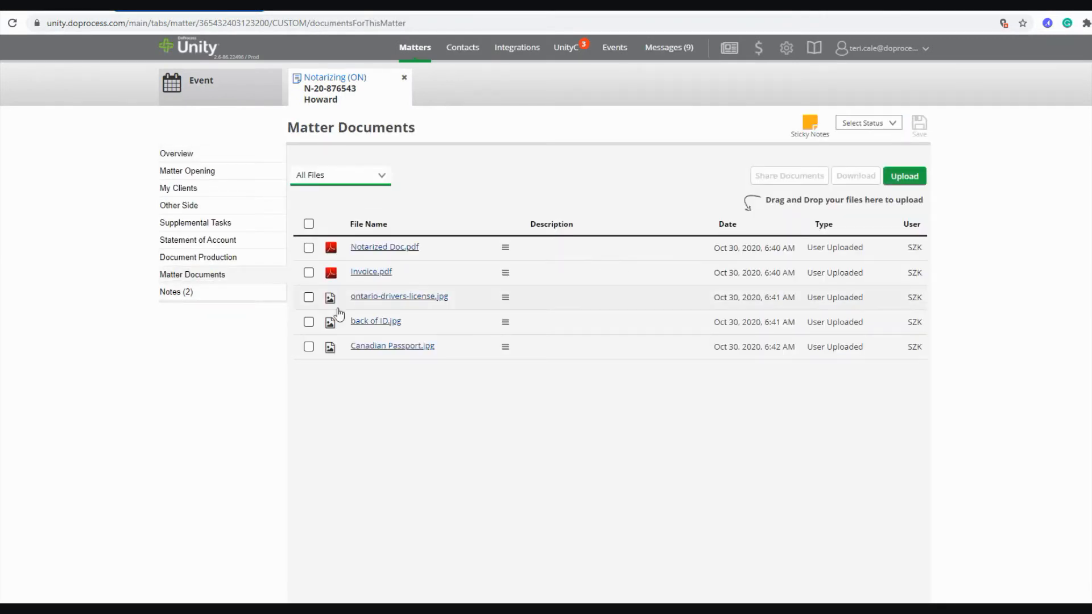
pyautogui.moveTo(308, 403)
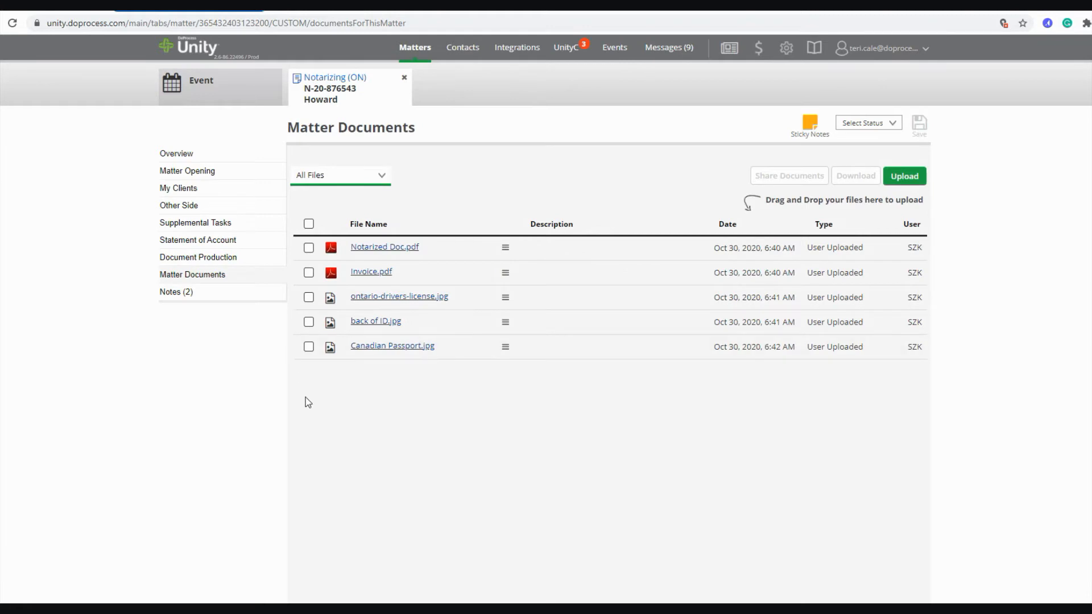
pyautogui.moveTo(328, 400)
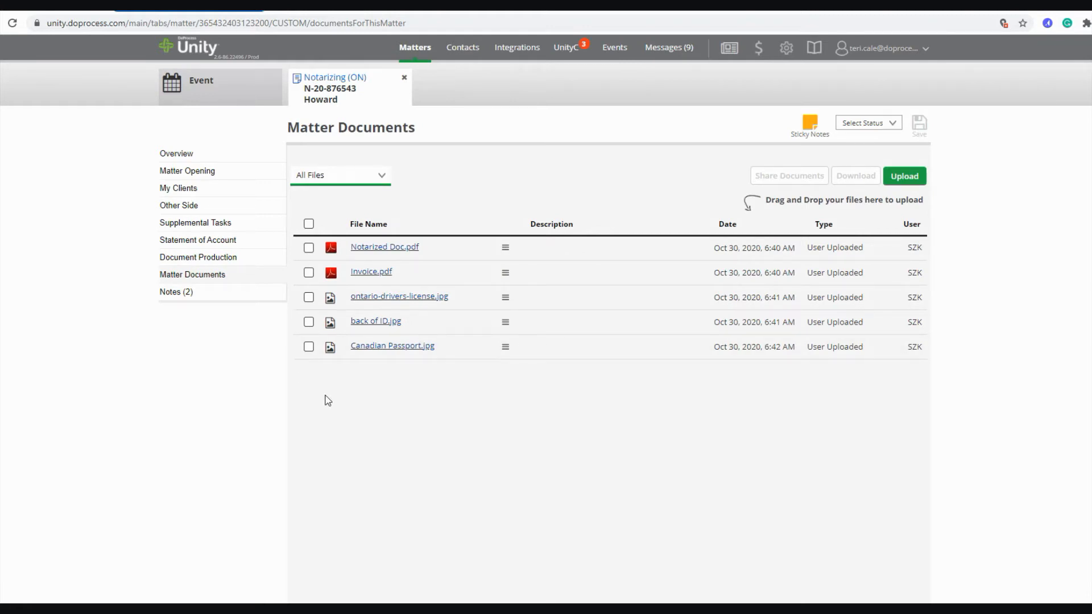
pyautogui.moveTo(309, 365)
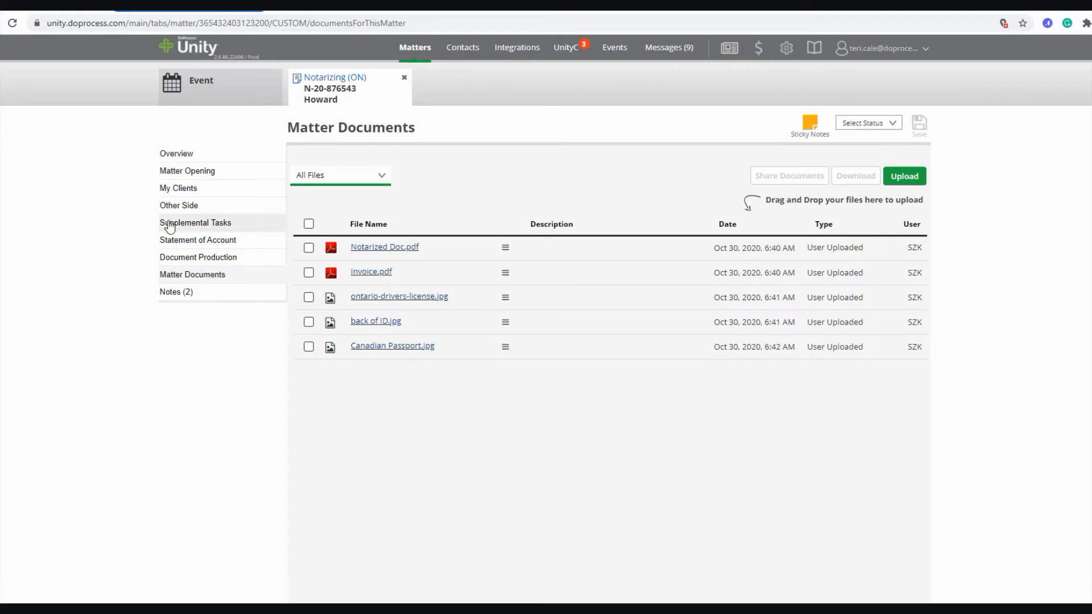
pyautogui.moveTo(214, 281)
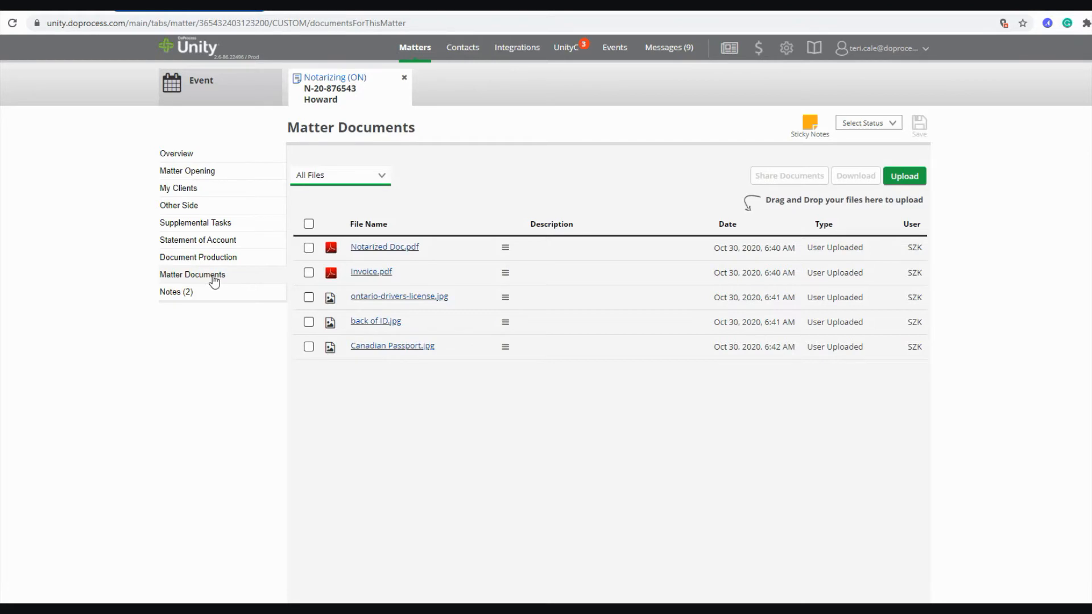
pyautogui.moveTo(338, 224)
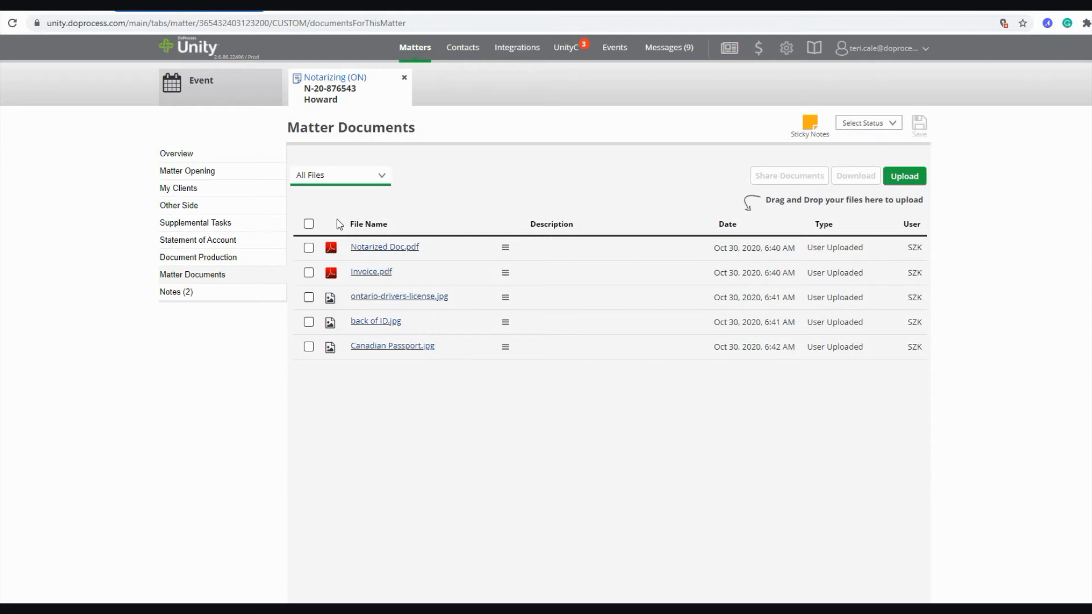
pyautogui.moveTo(397, 86)
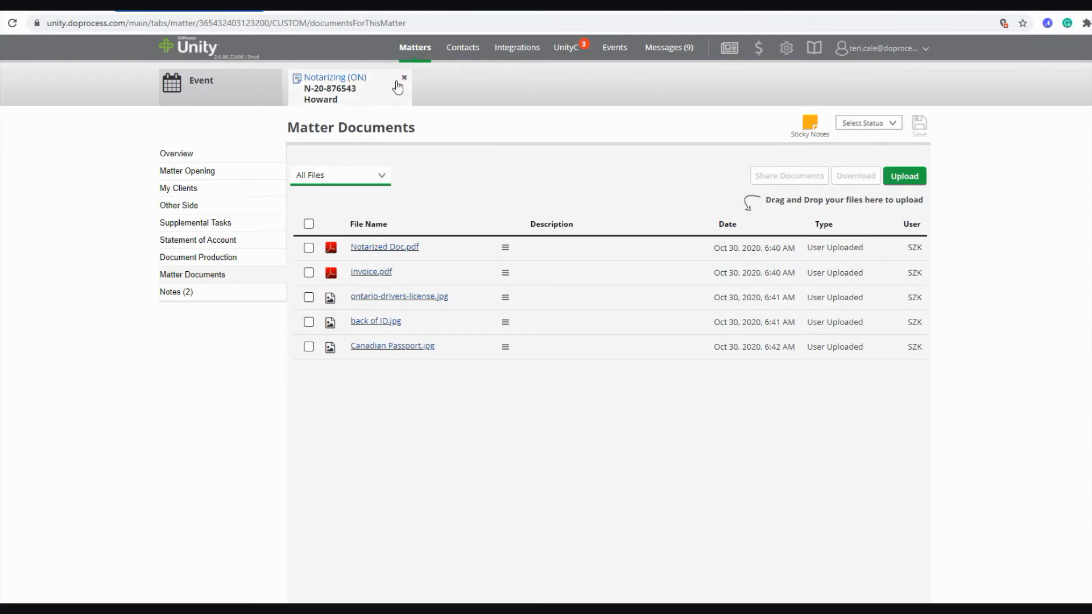
# Close the Howard Notarizing (ON) matter tab, returning to the Events list
pyautogui.click(613, 47)
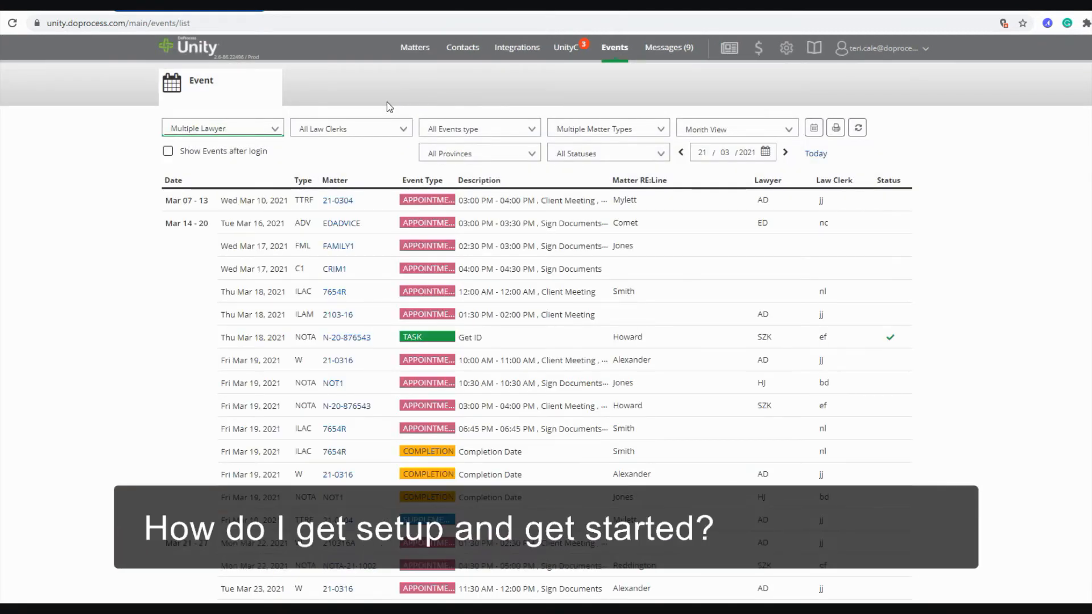
pyautogui.moveTo(755, 80)
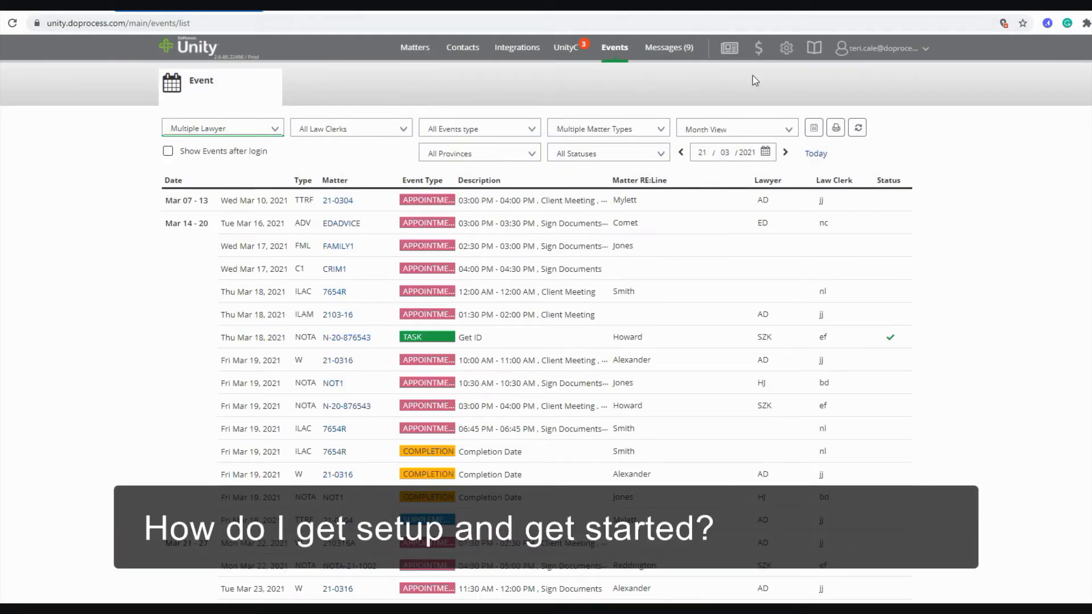
pyautogui.moveTo(786, 53)
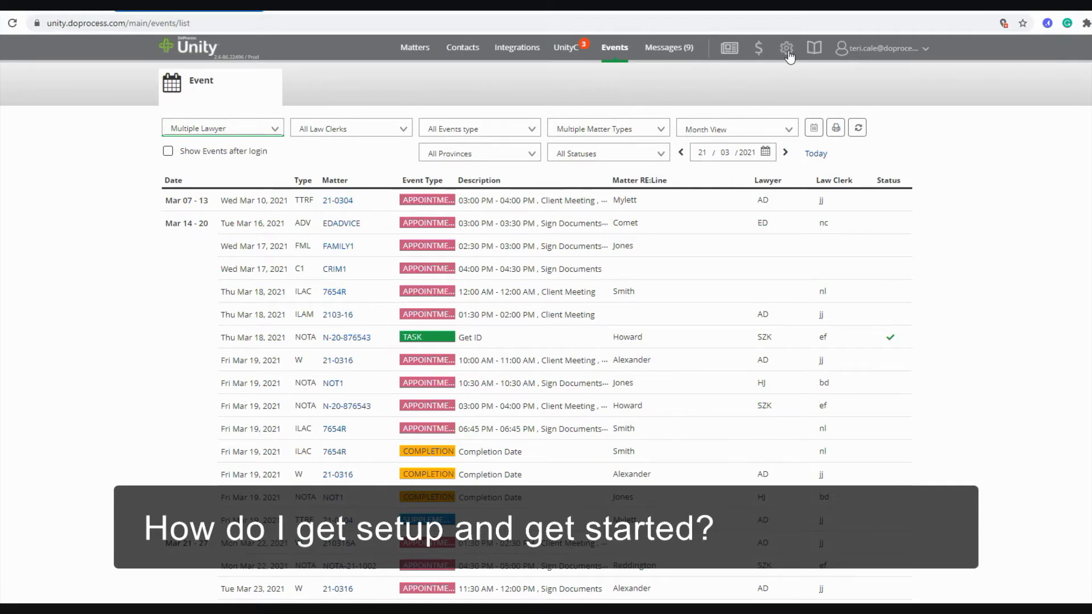
# Open the Admin home via the gear icon in the top bar
pyautogui.click(786, 47)
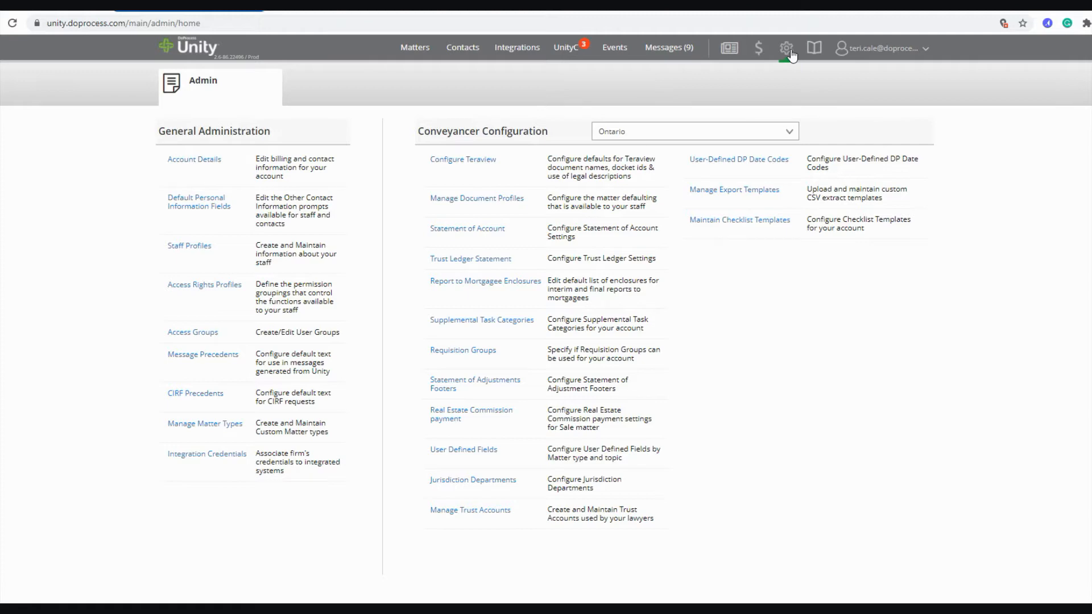
pyautogui.moveTo(223, 428)
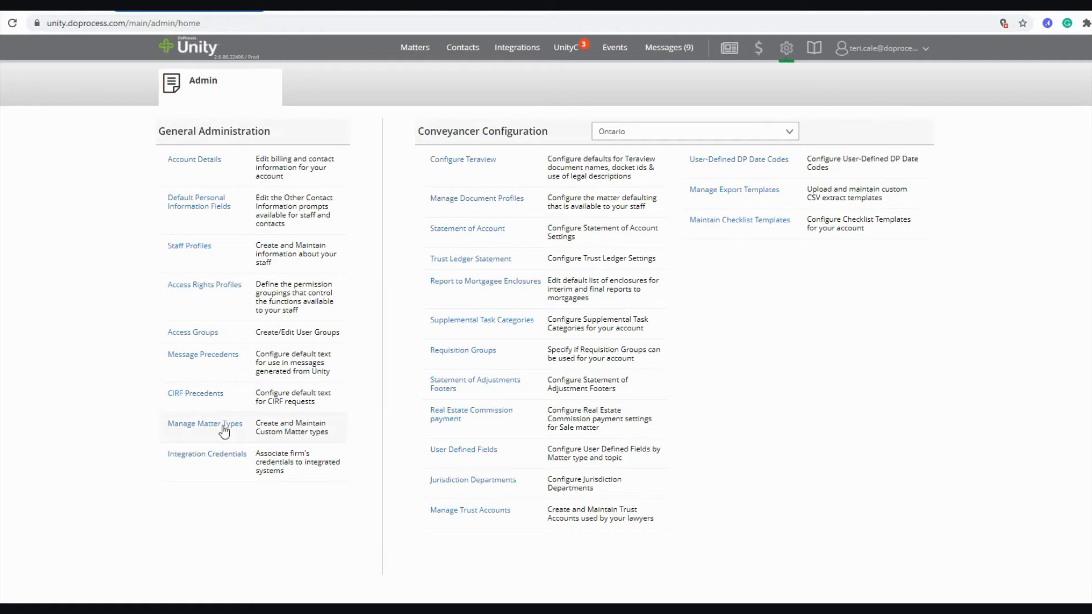
# Open Edit Custom Matter Types and insert an empty custom matter type row
pyautogui.click(205, 423)
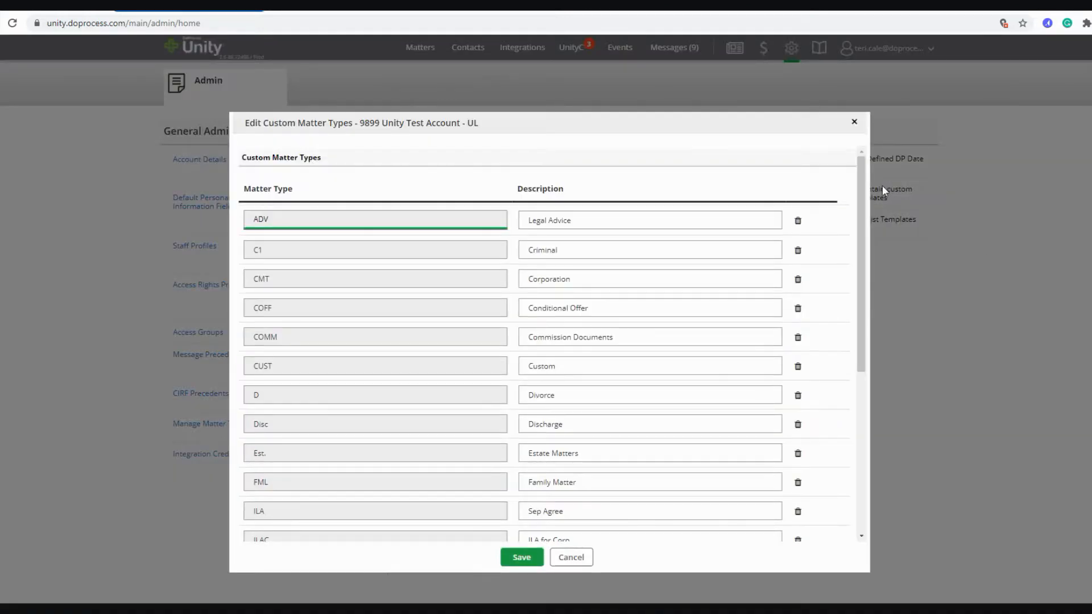
pyautogui.scroll(-3)
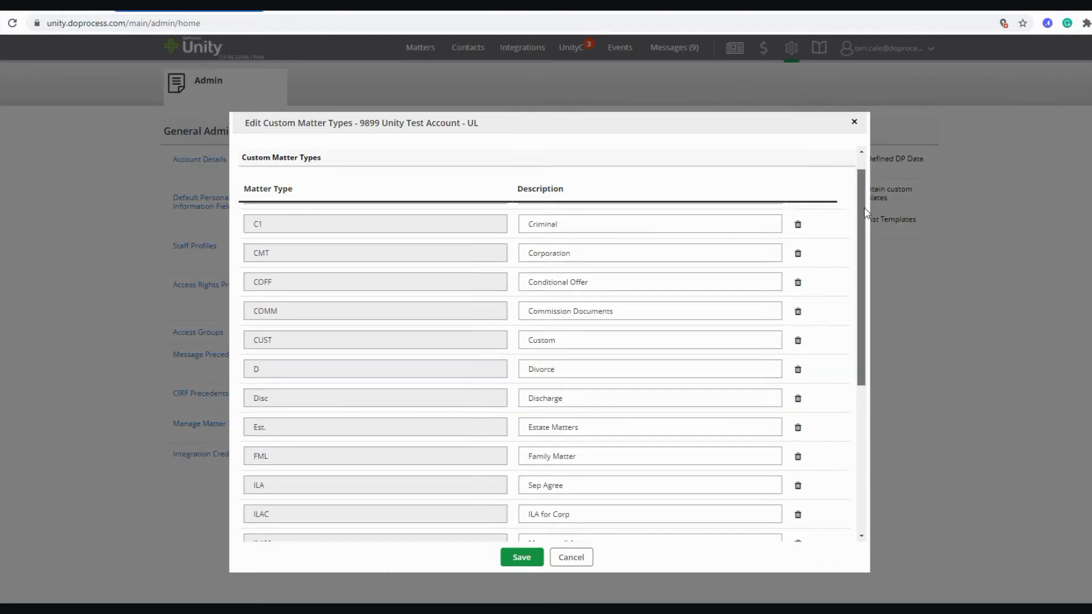
pyautogui.scroll(-3)
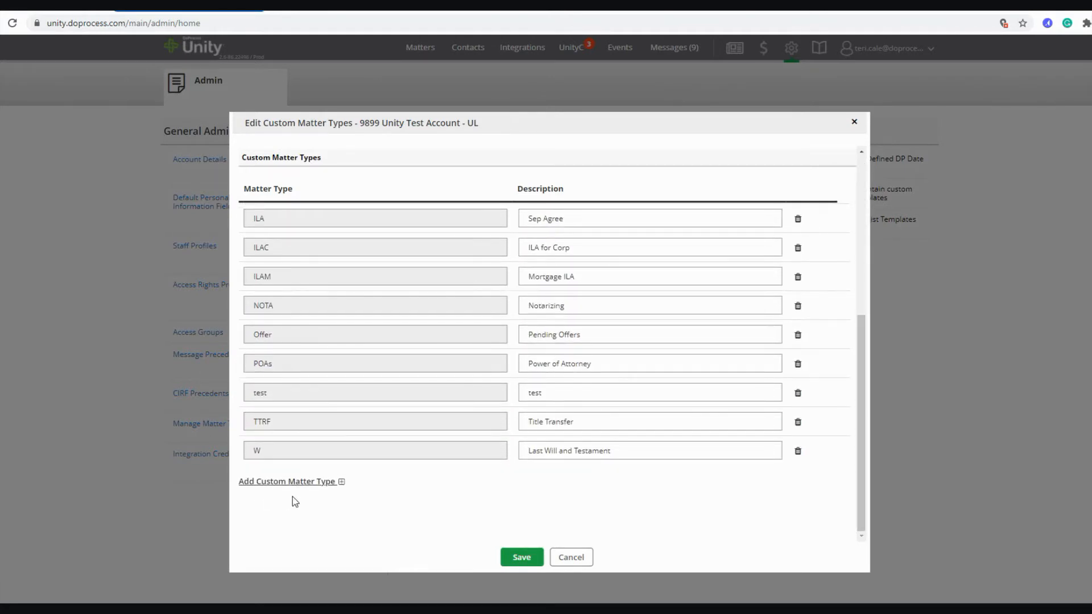
pyautogui.click(288, 481)
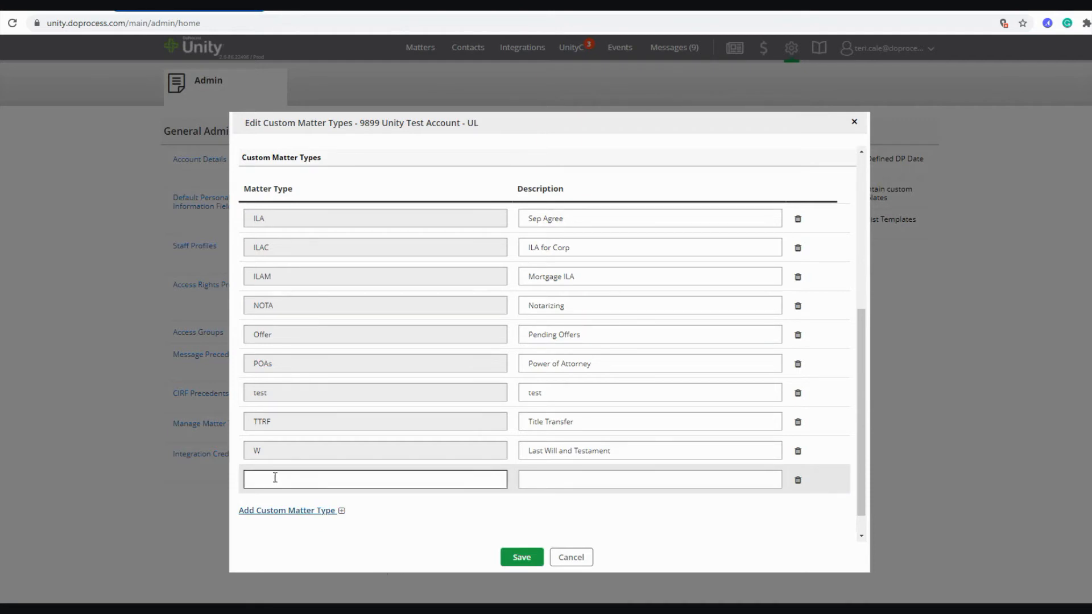
pyautogui.click(649, 479)
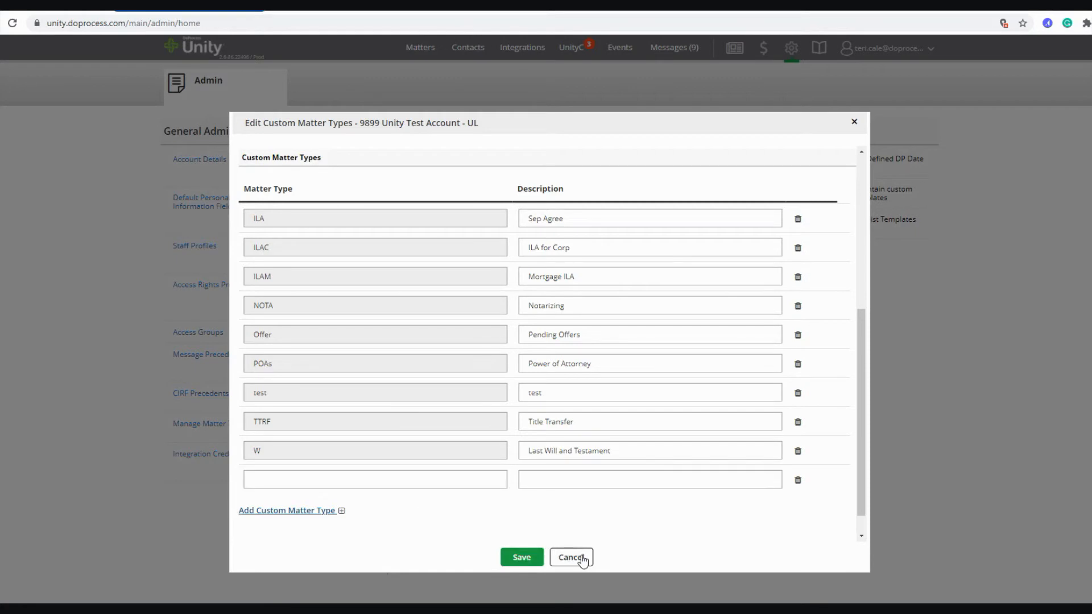
# Cancel the matter type edits, review Add New's matter types, and open N-20-876543
pyautogui.click(572, 557)
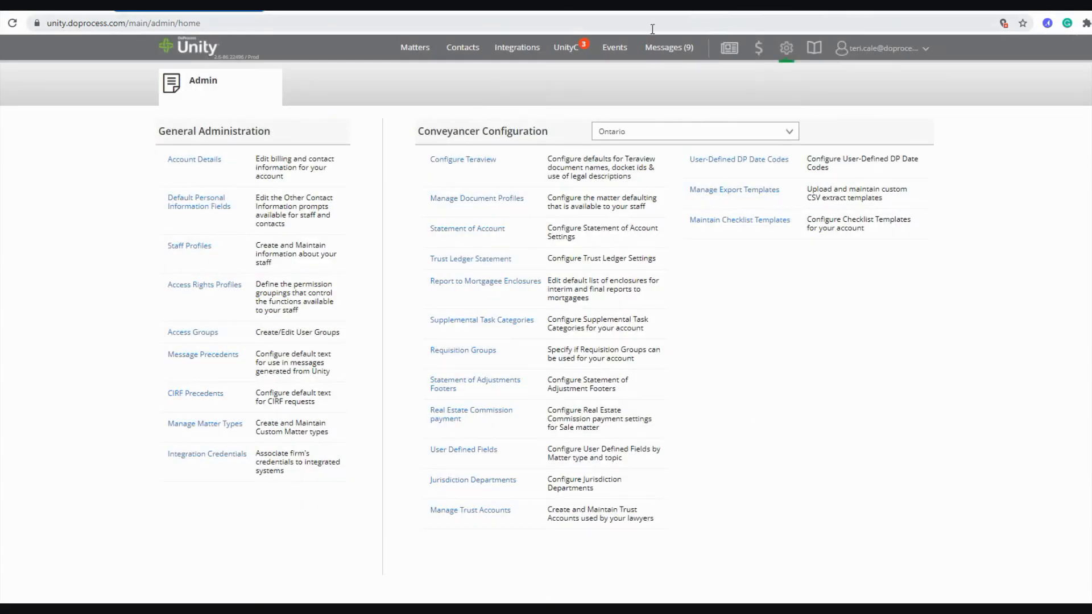
pyautogui.moveTo(415, 46)
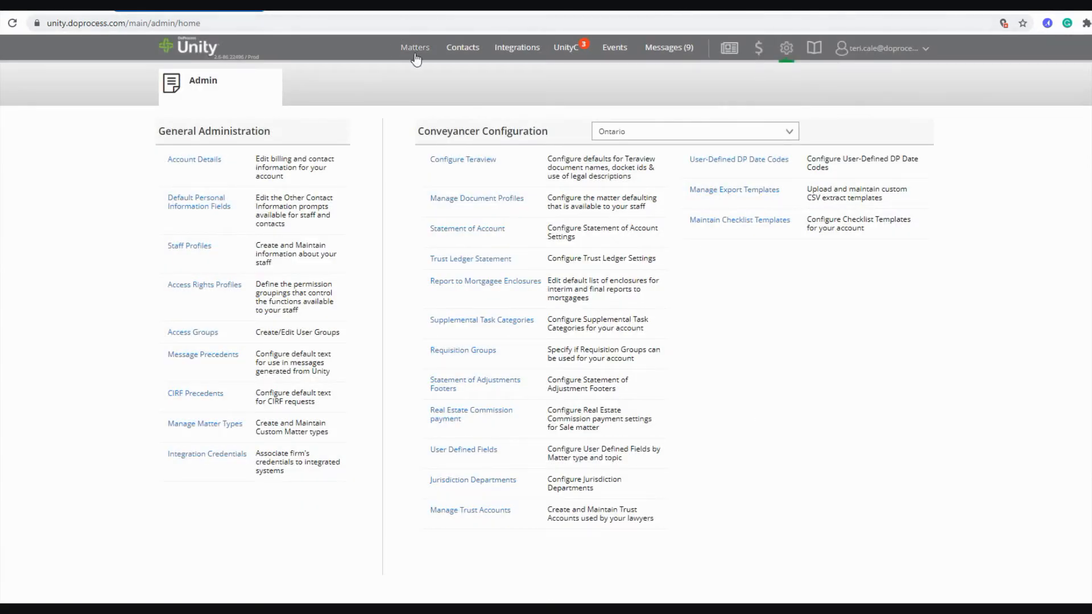
pyautogui.click(415, 47)
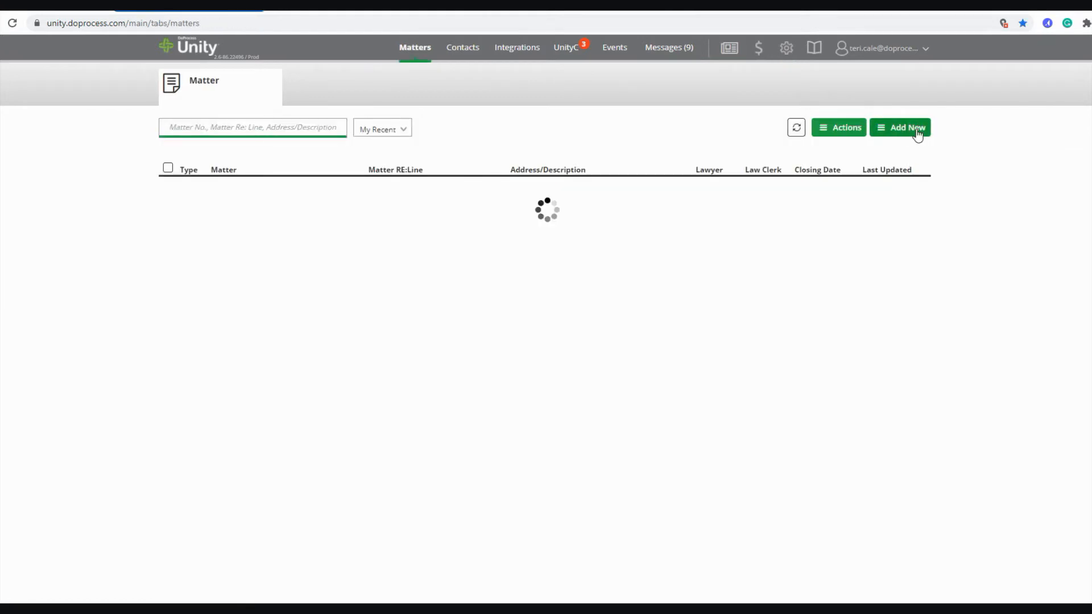
pyautogui.click(905, 127)
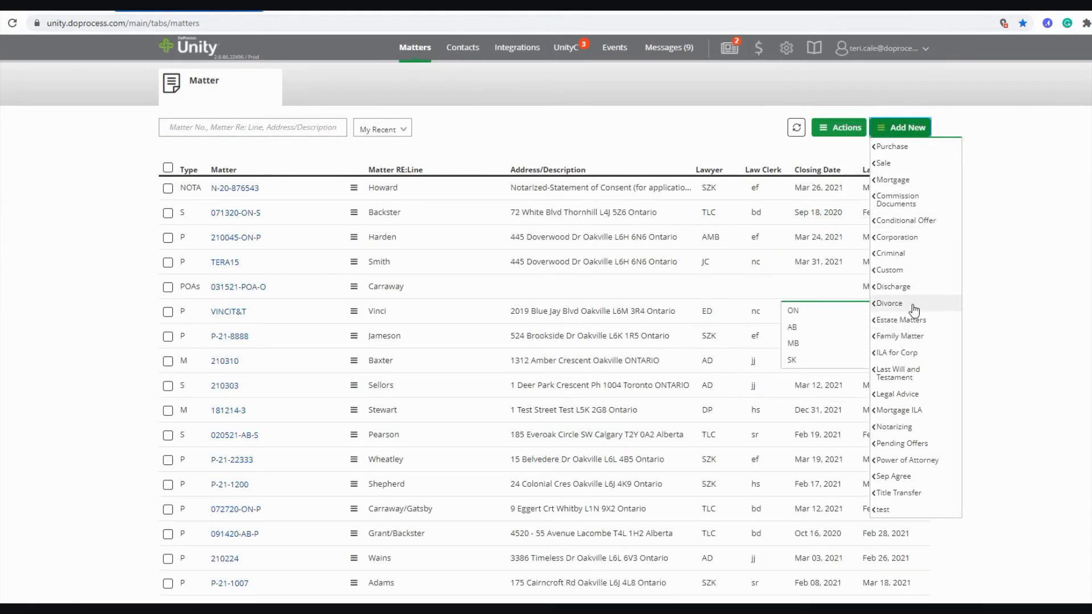
pyautogui.click(890, 269)
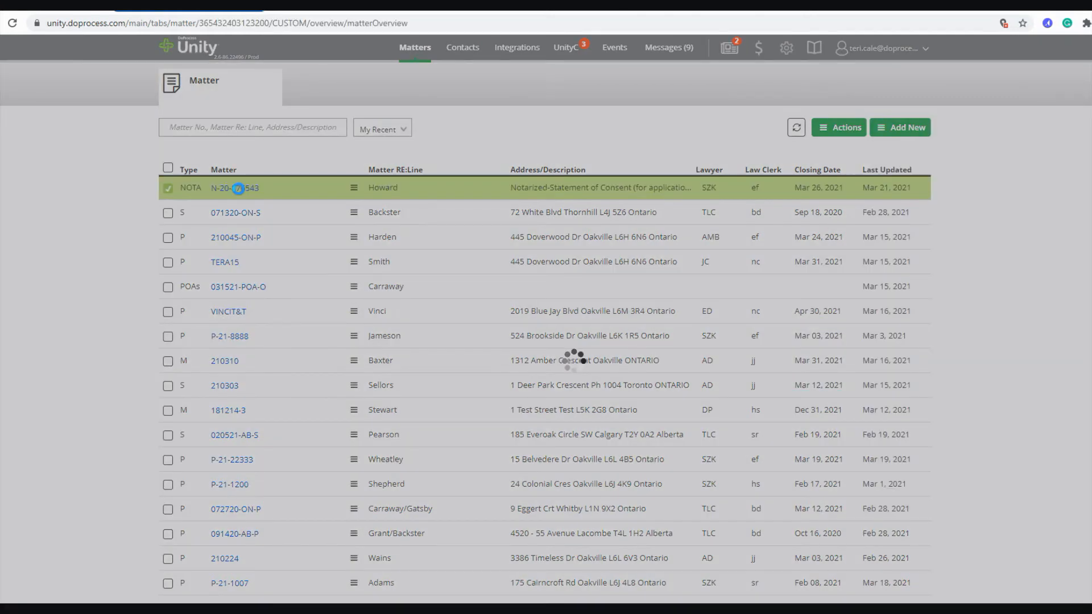
# Show the Work Items tab with the Matter Tasks category holding one task
pyautogui.click(233, 188)
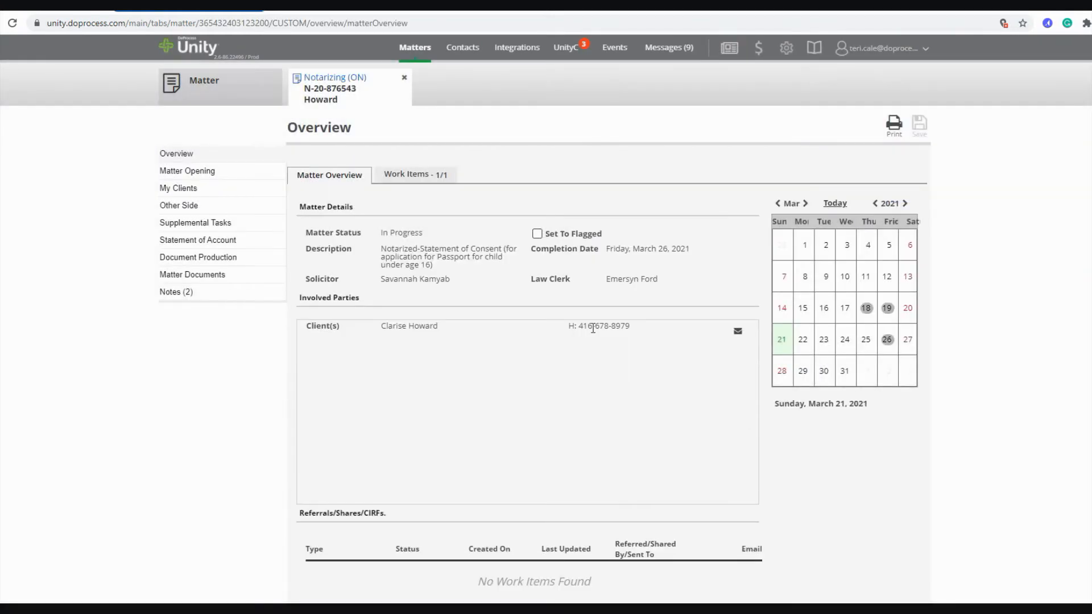
pyautogui.moveTo(37, 180)
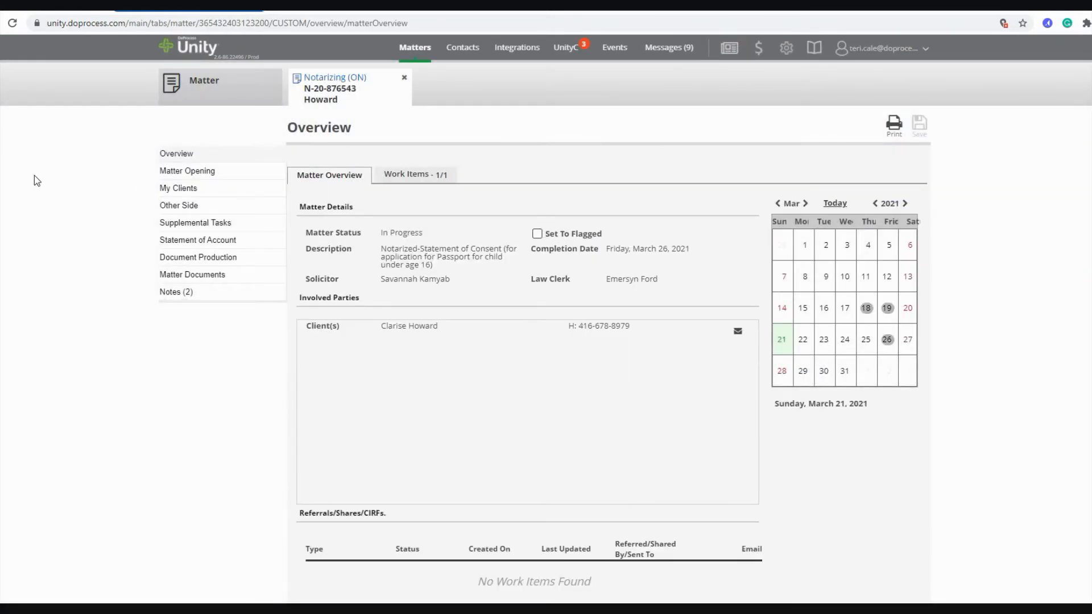
pyautogui.moveTo(446, 196)
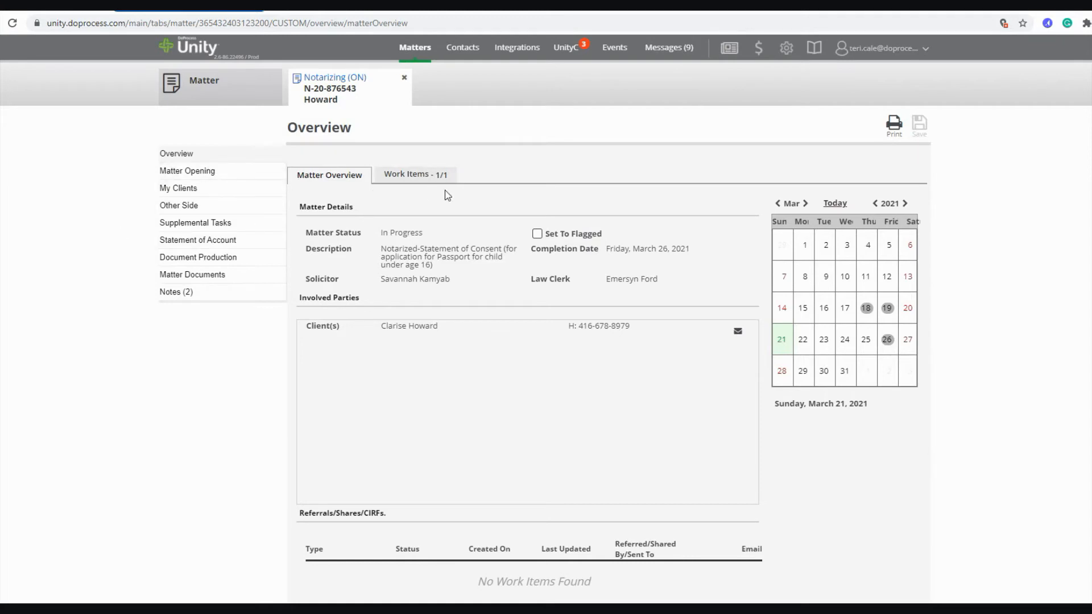
pyautogui.click(415, 175)
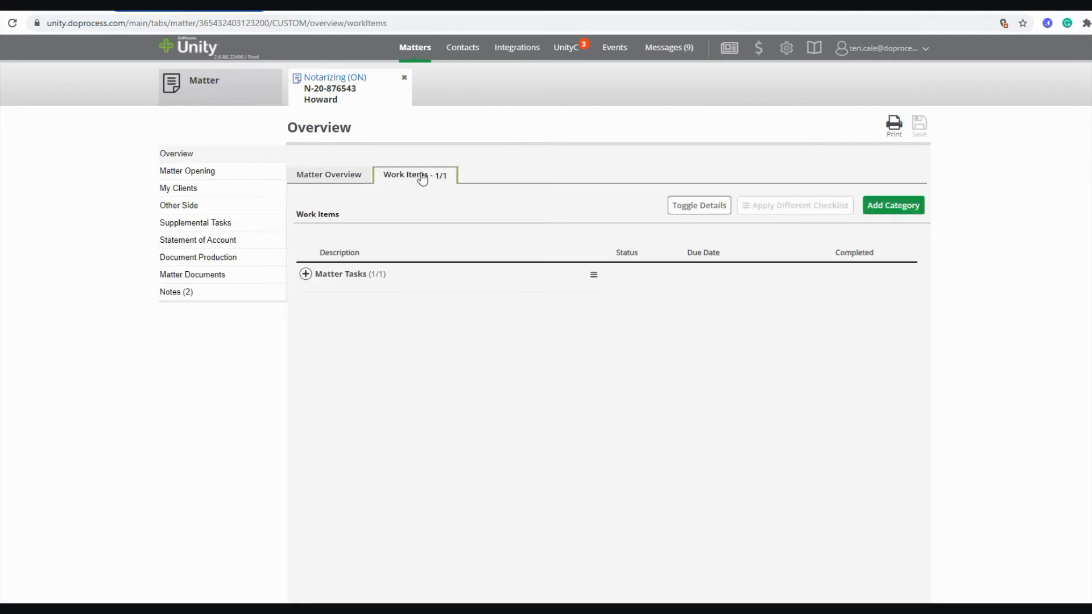
pyautogui.moveTo(675, 280)
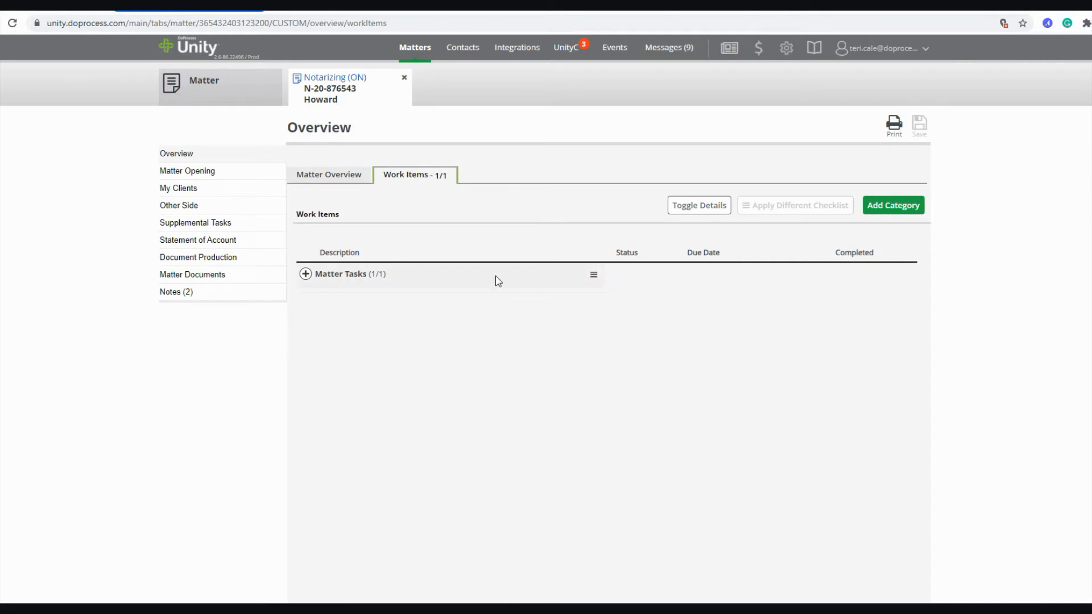
pyautogui.moveTo(394, 272)
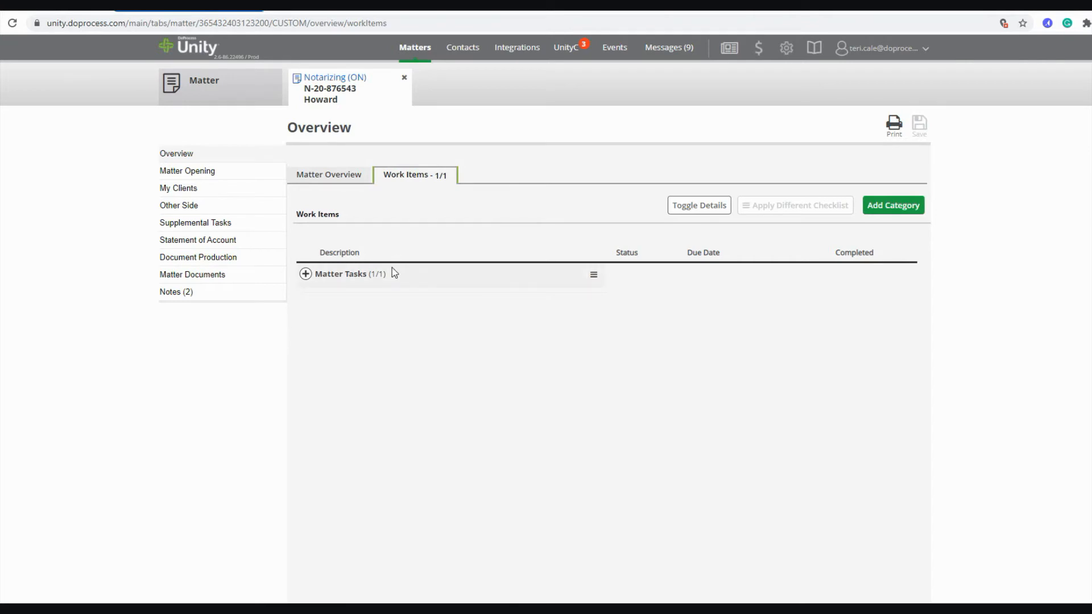
pyautogui.moveTo(391, 348)
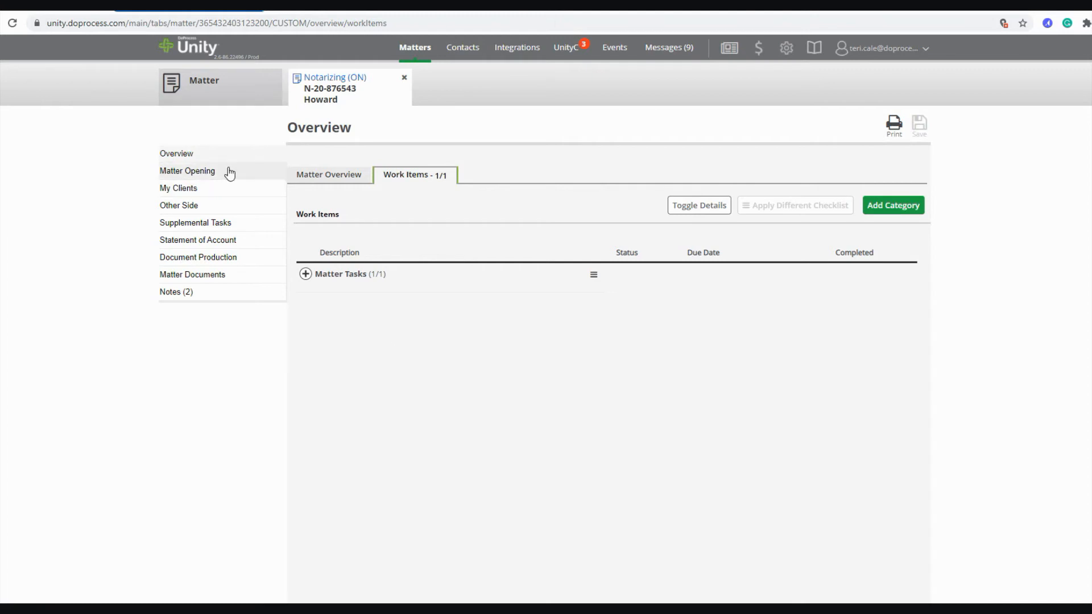
pyautogui.click(186, 171)
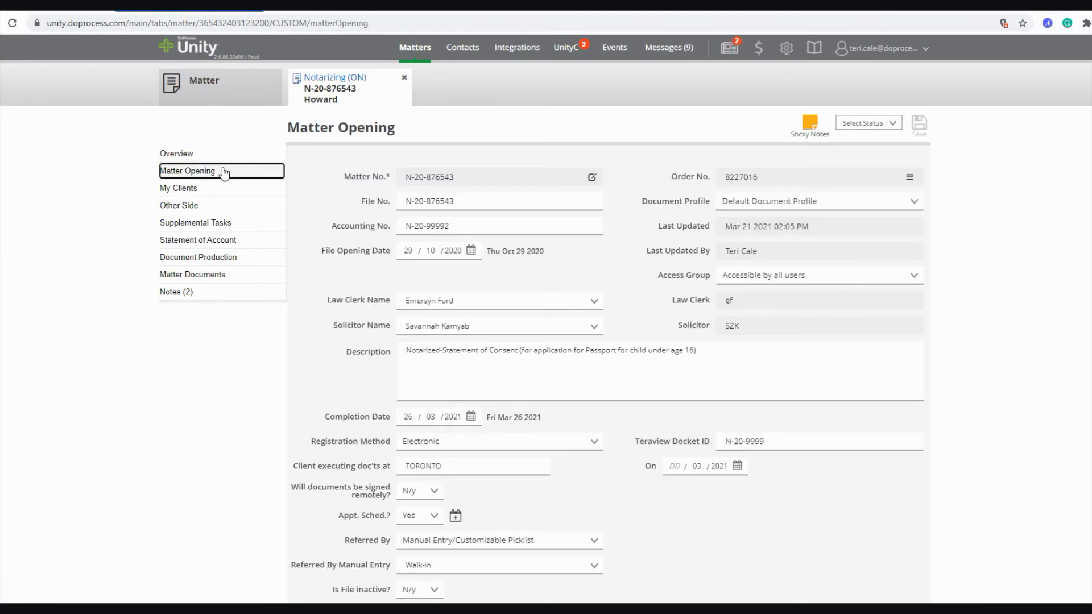
pyautogui.moveTo(269, 181)
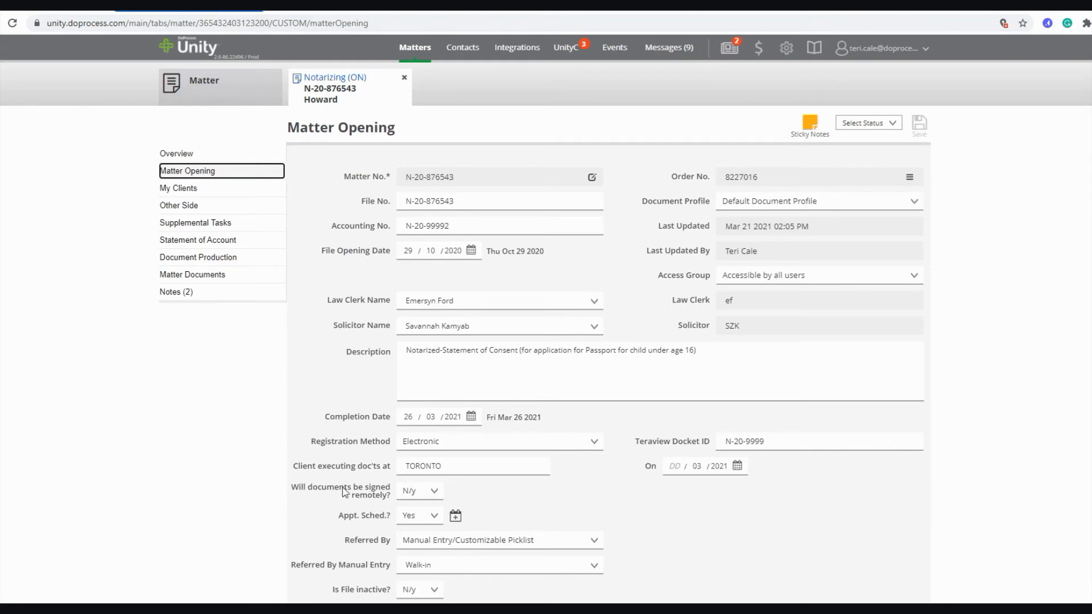
pyautogui.moveTo(456, 516)
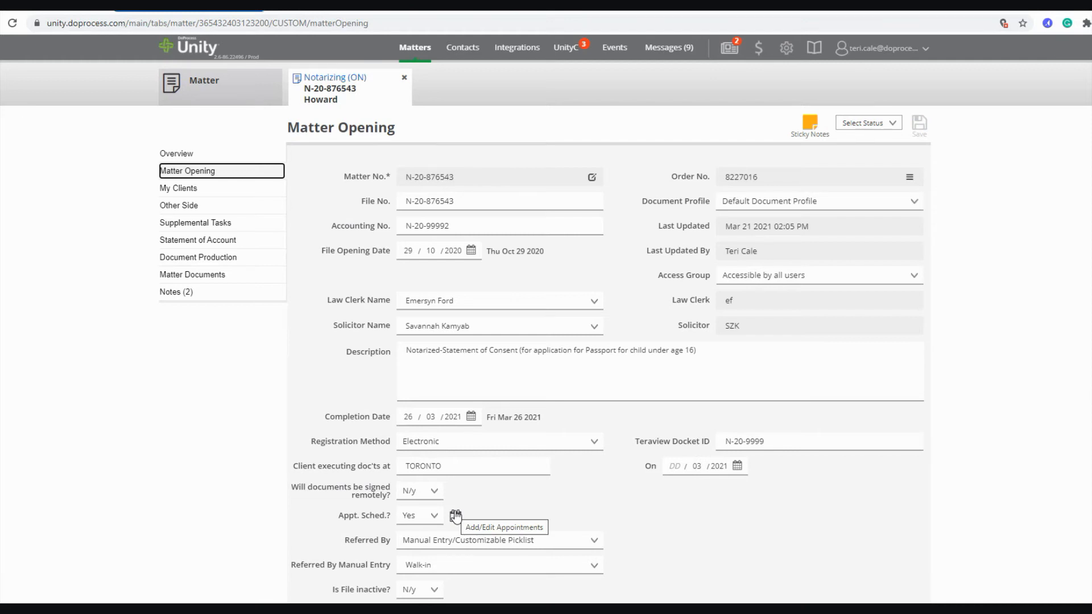
pyautogui.moveTo(188, 199)
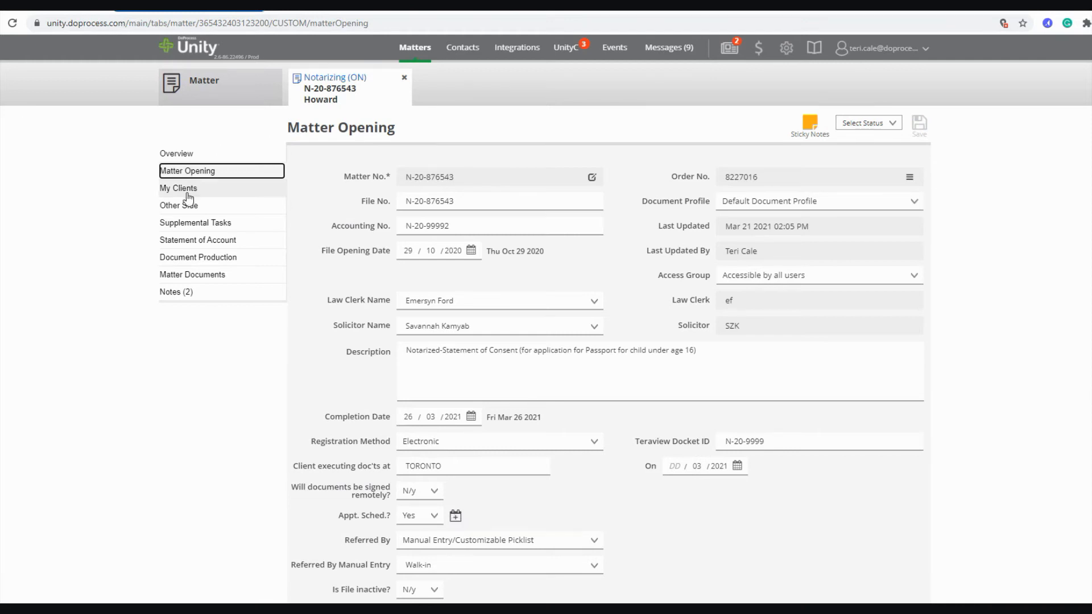
pyautogui.click(178, 189)
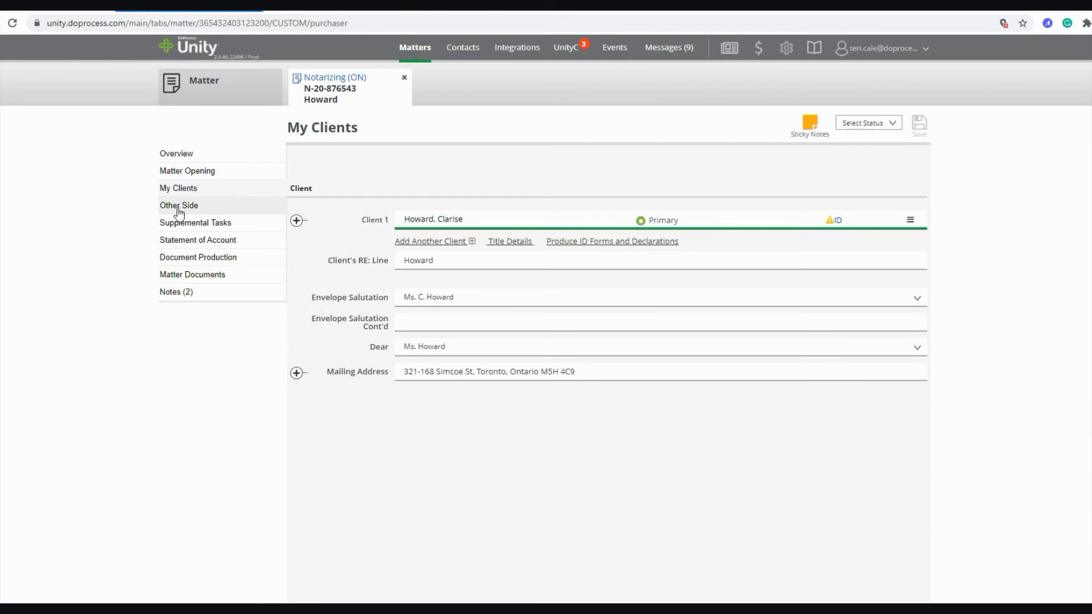
# Browse Other Side, Statement of Account, Document Production and Matter Documents pages
pyautogui.click(179, 205)
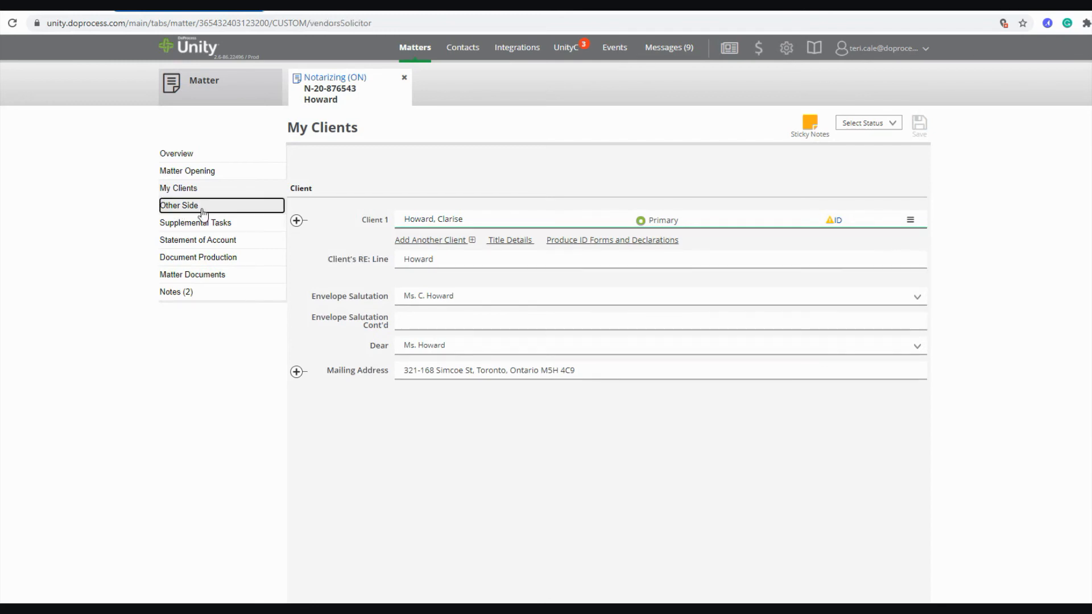
pyautogui.click(178, 205)
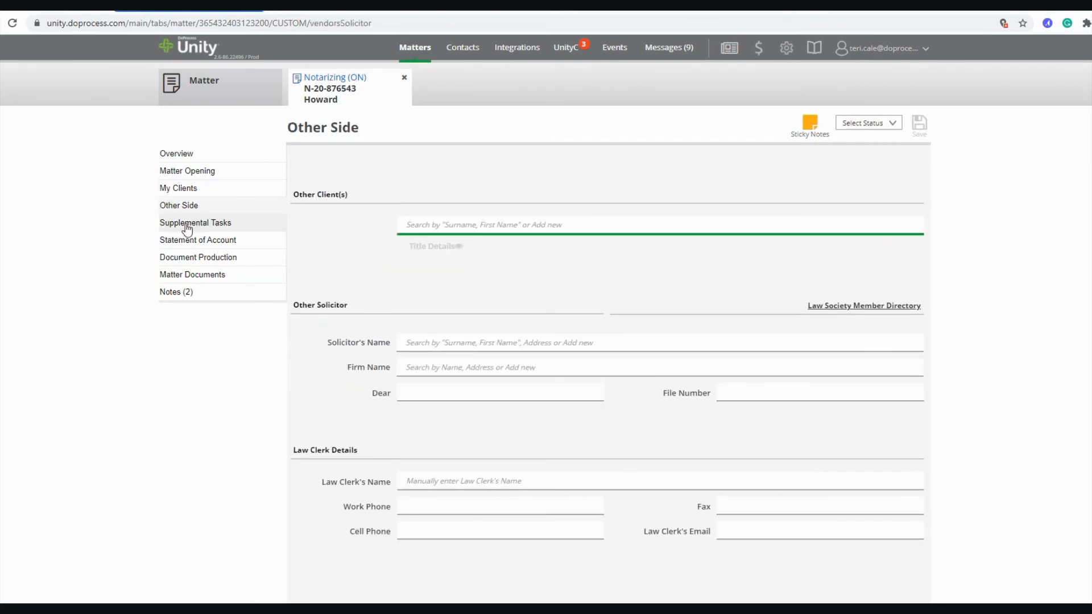
pyautogui.click(198, 240)
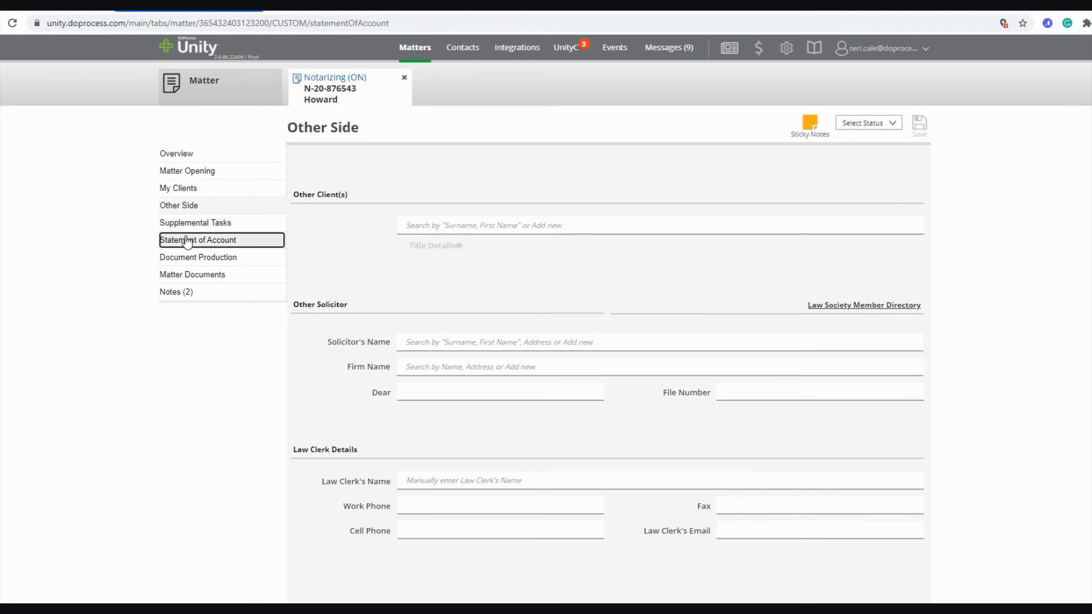
pyautogui.click(198, 239)
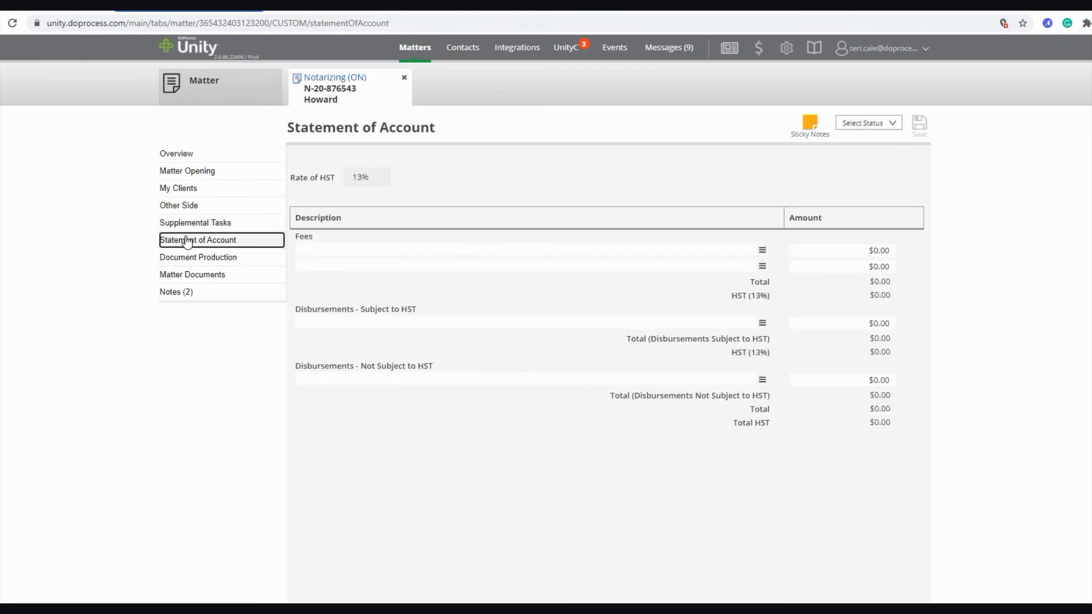
pyautogui.click(198, 257)
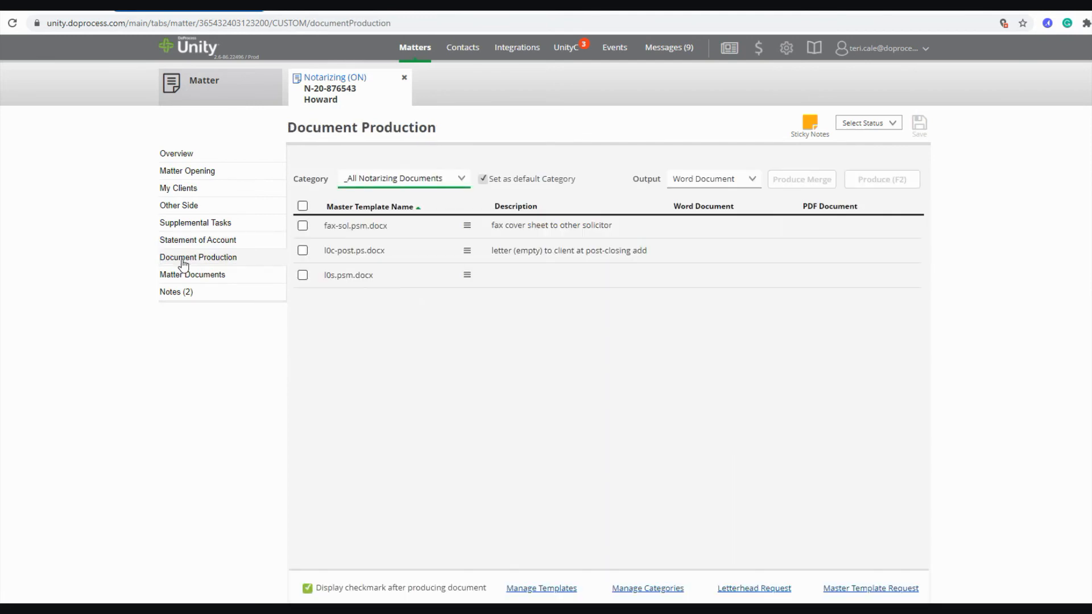
pyautogui.click(193, 274)
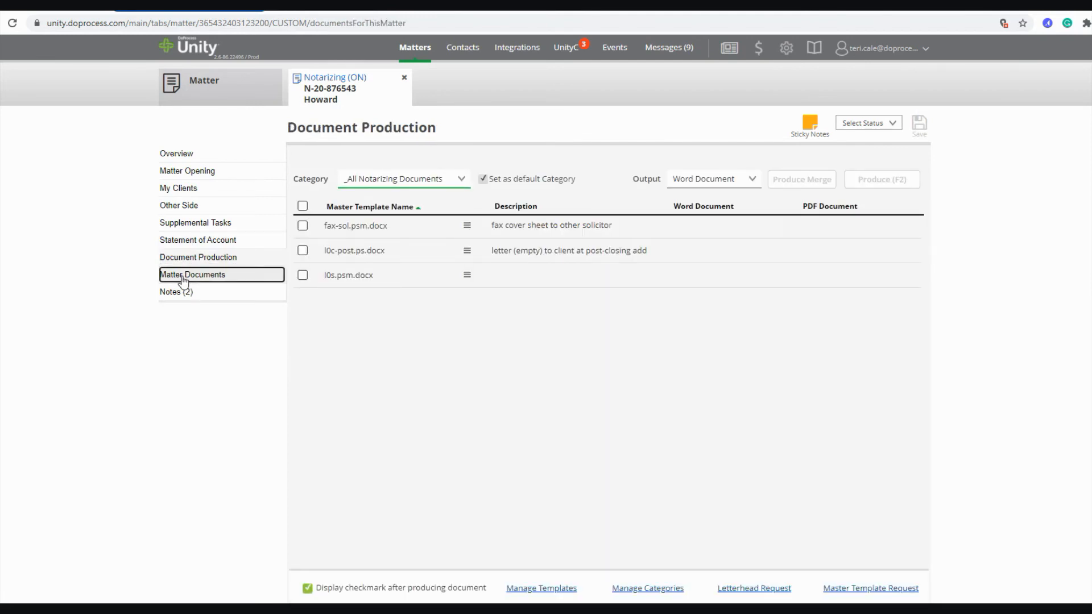
pyautogui.click(192, 274)
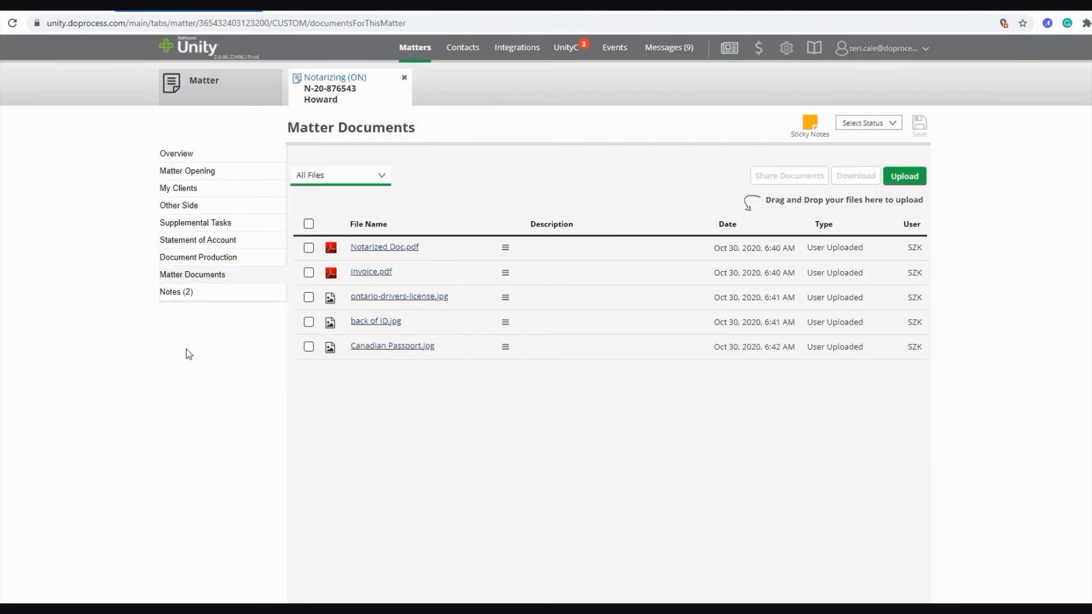
pyautogui.click(176, 292)
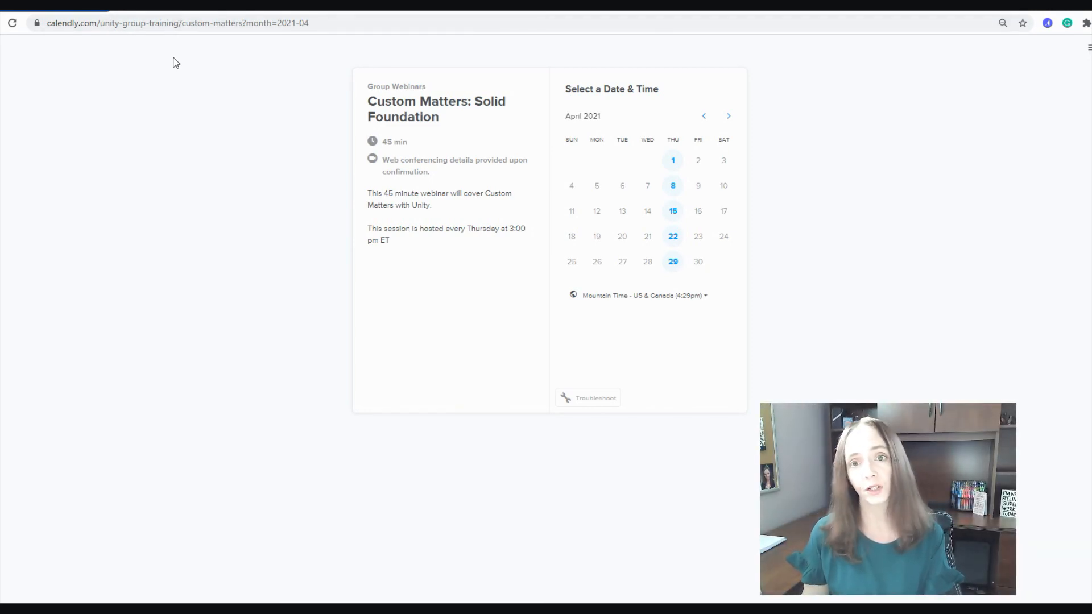
pyautogui.moveTo(328, 133)
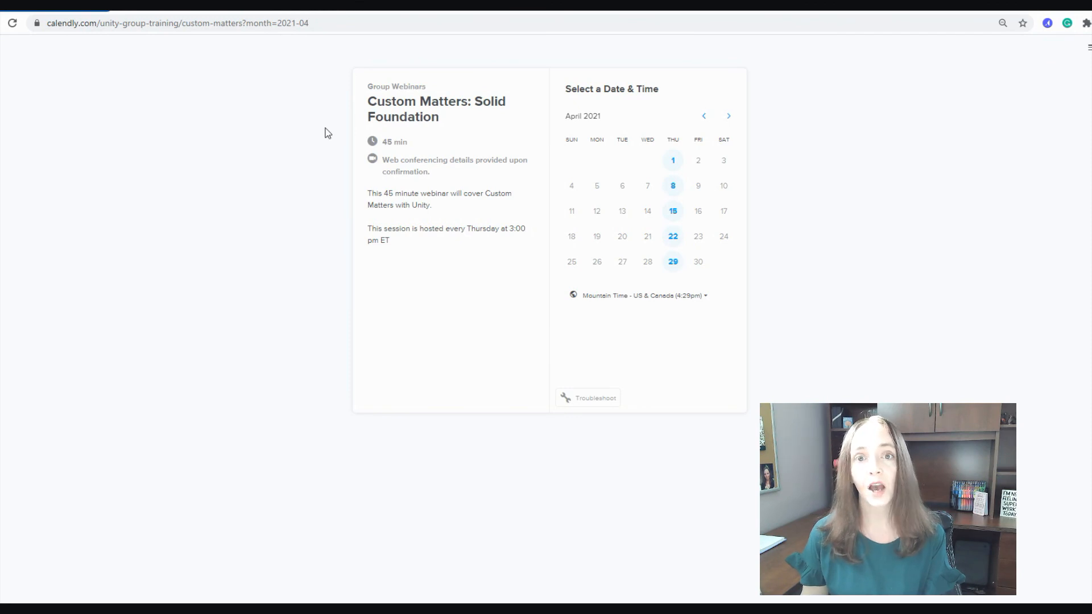